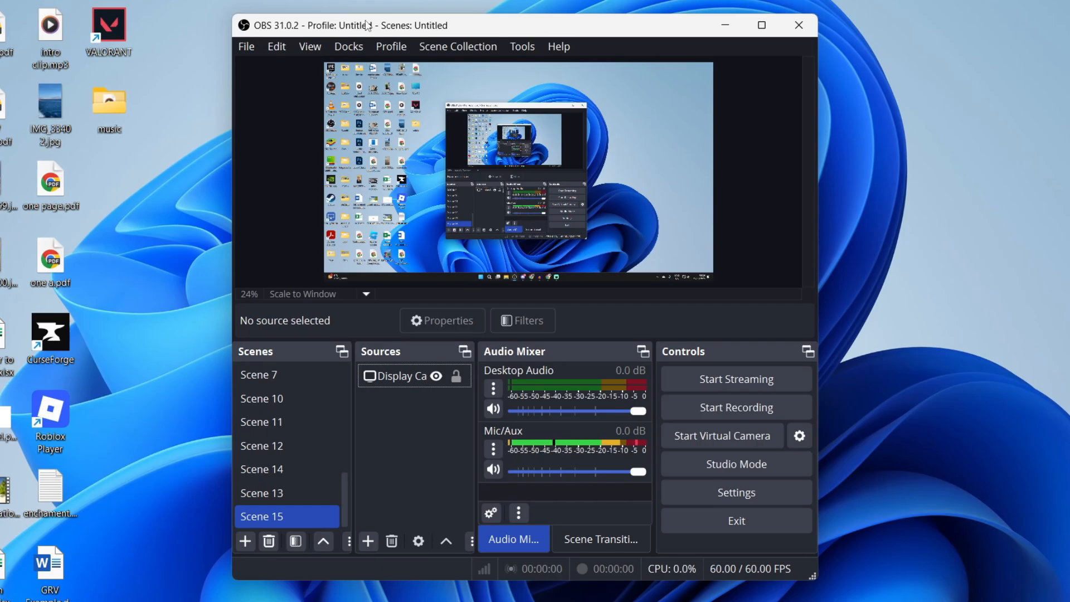
mouse_move(365, 40)
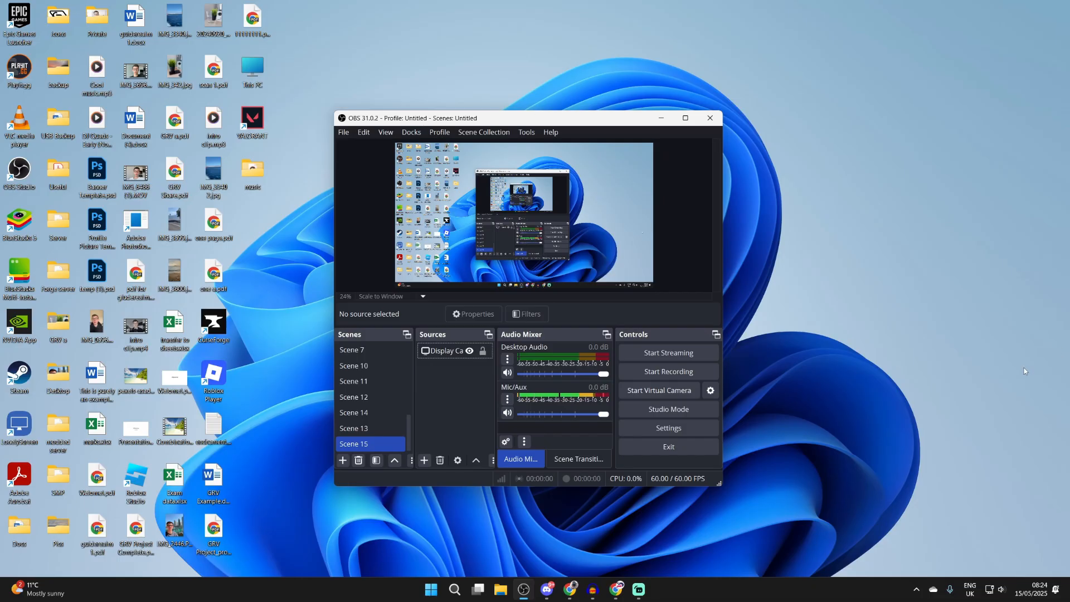
mouse_move(629, 532)
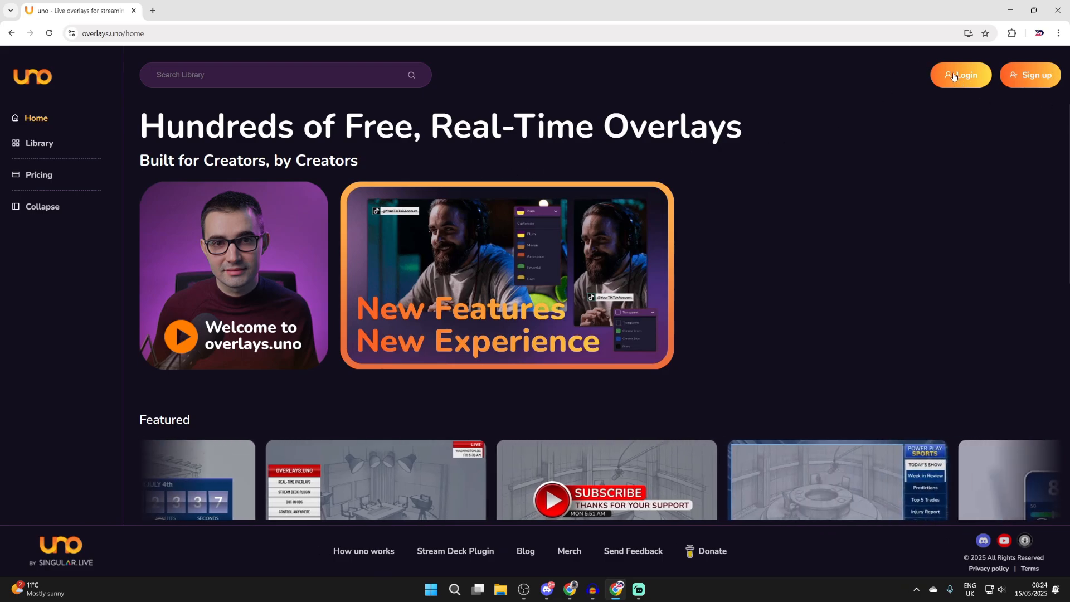
Sign in to overlays.uno from the home page to reach the empty My Overlays page
click(960, 75)
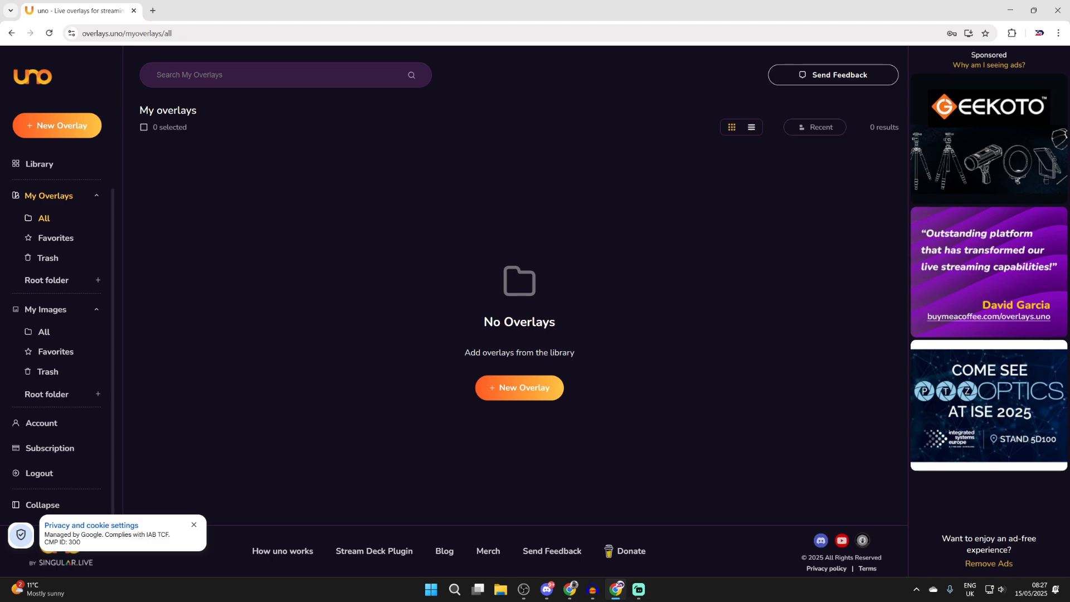
mouse_move(570, 272)
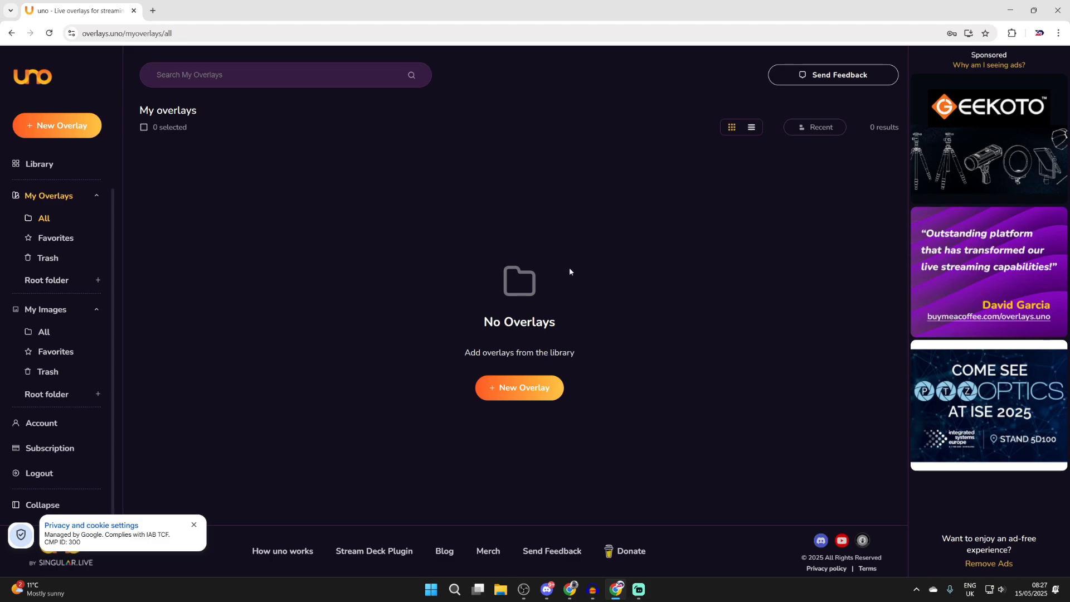
mouse_move(822, 540)
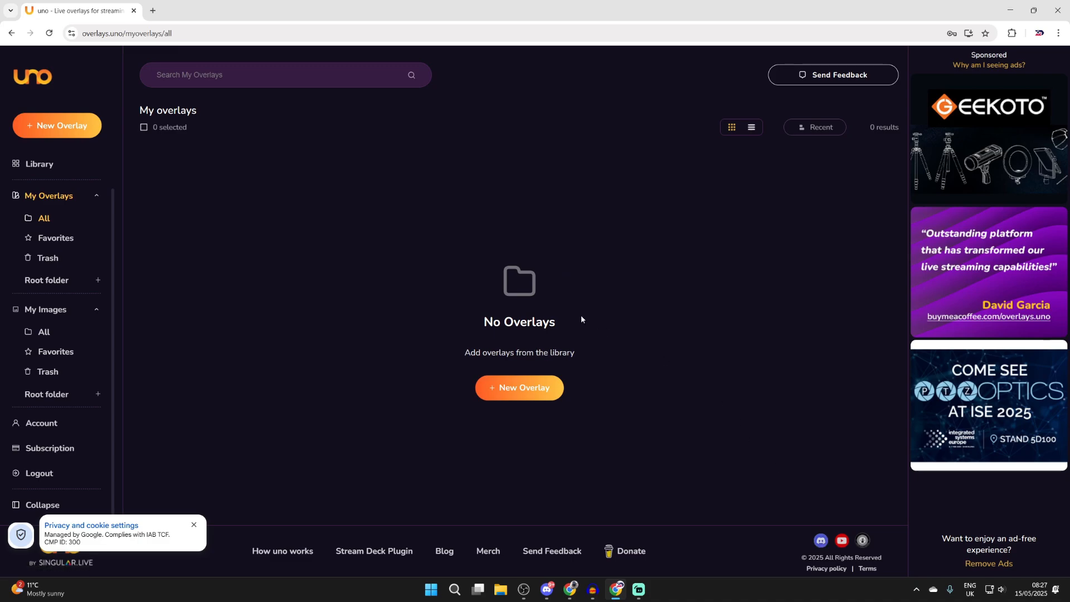
mouse_move(580, 258)
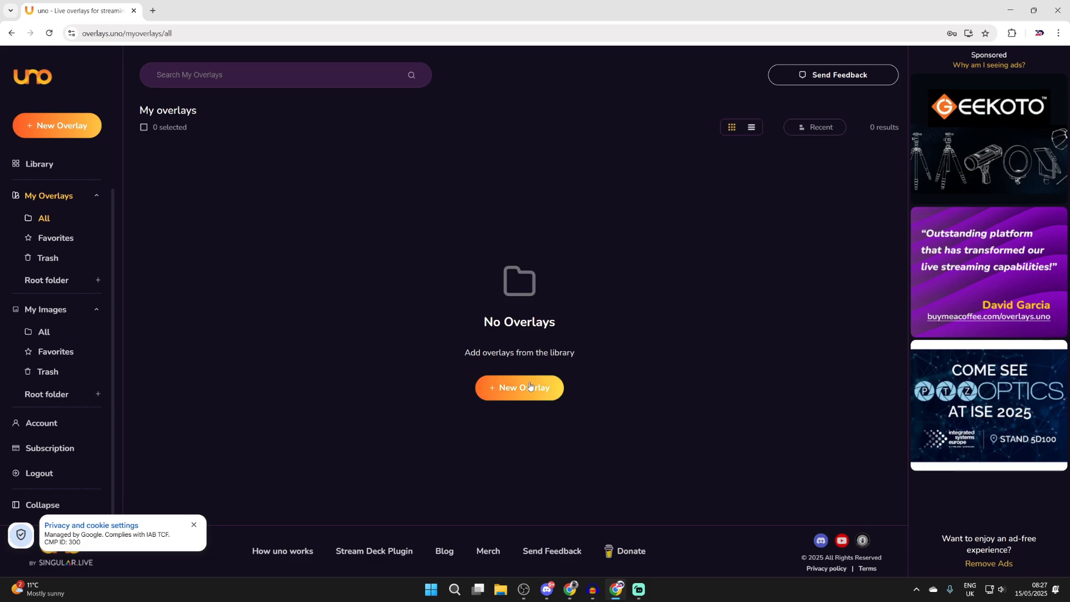
Start a New Overlay to browse the 480-template overlay library
click(38, 164)
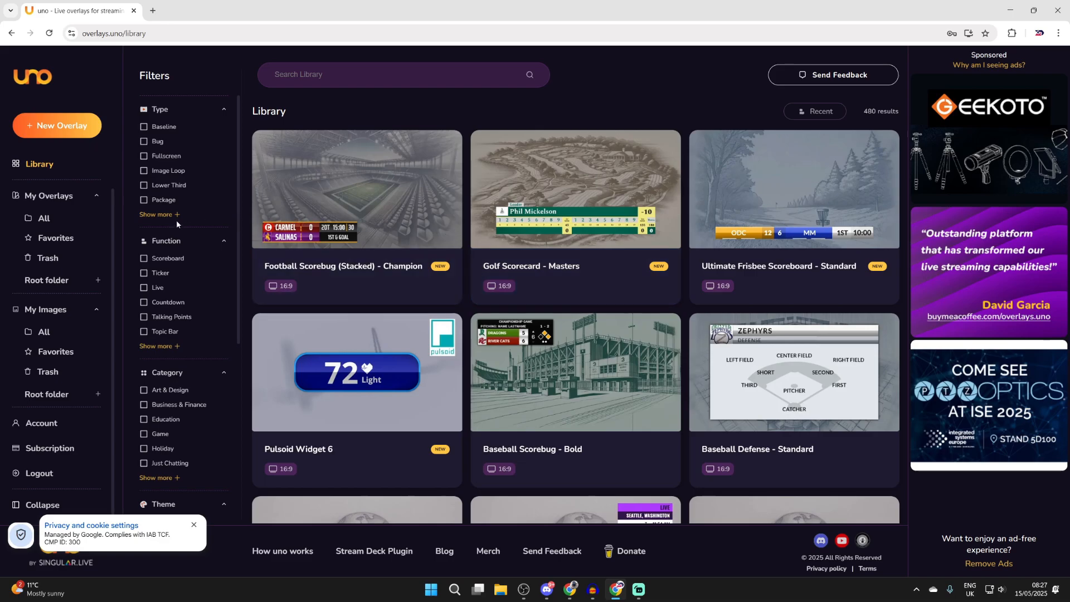
Filter the library to Countdown overlays and scroll to Fullscreen Countdown - Vibe
scroll(down, 3)
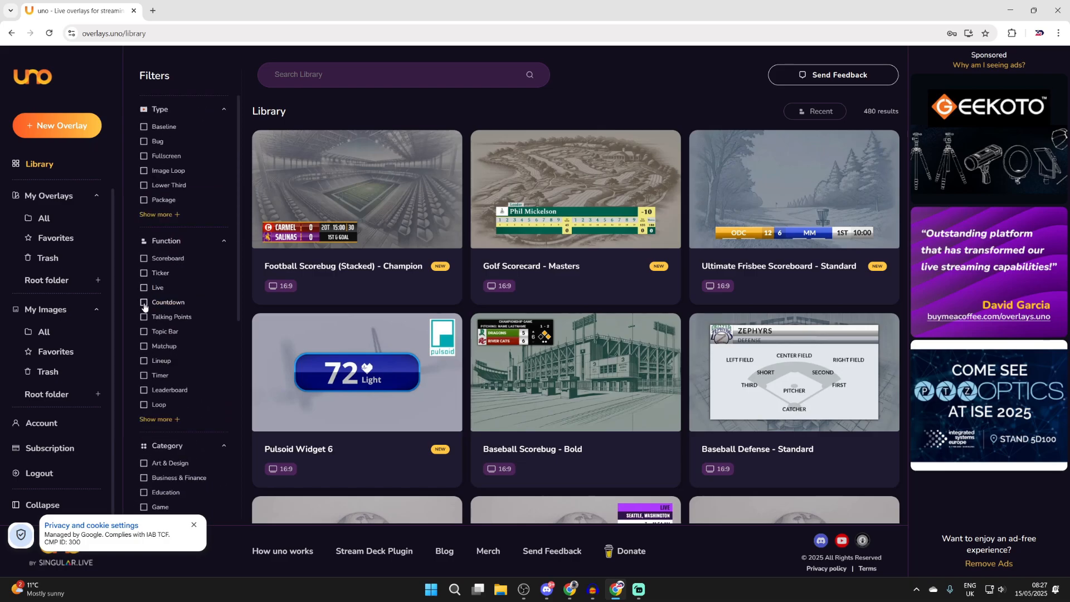
click(144, 302)
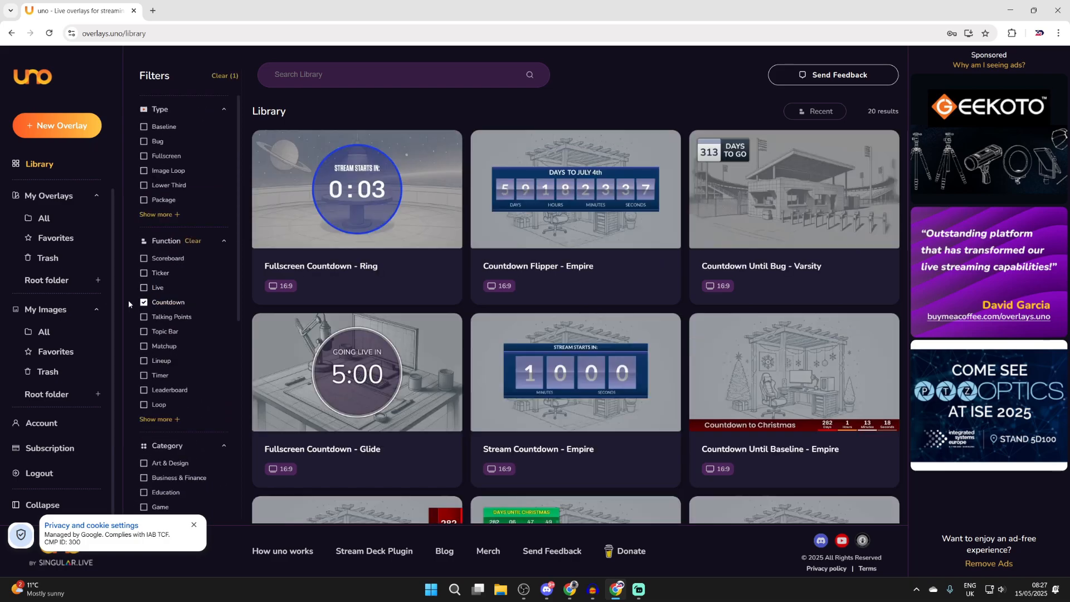
scroll(down, 3)
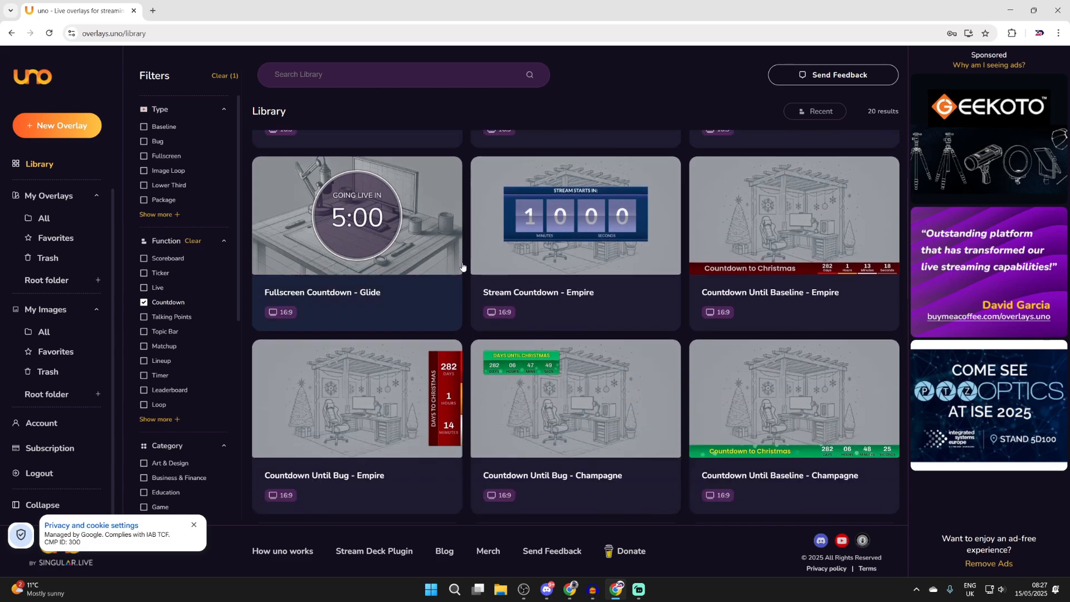
scroll(down, 3)
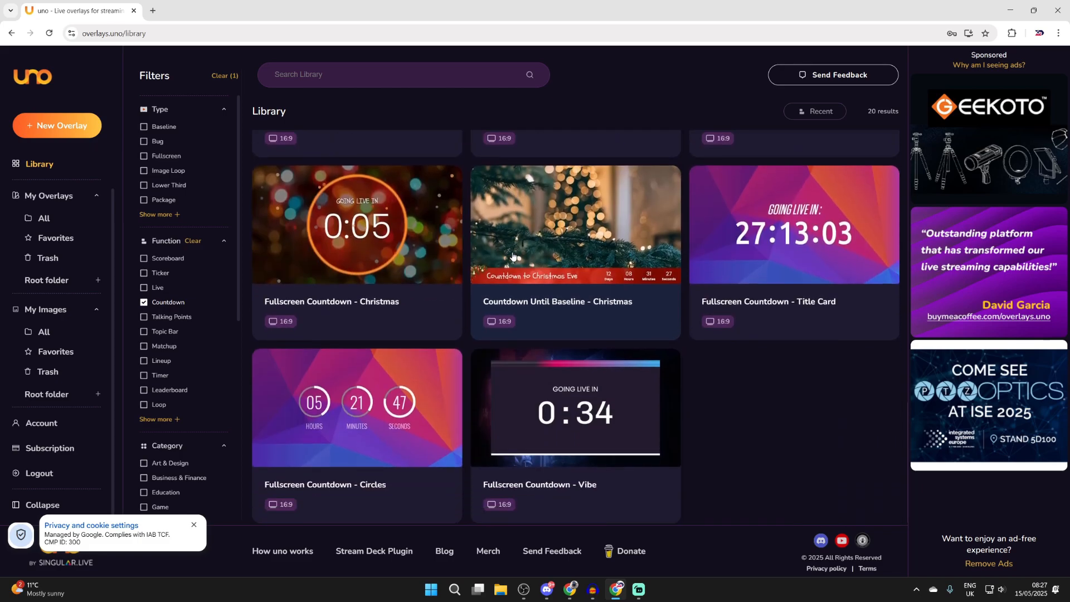
mouse_move(542, 430)
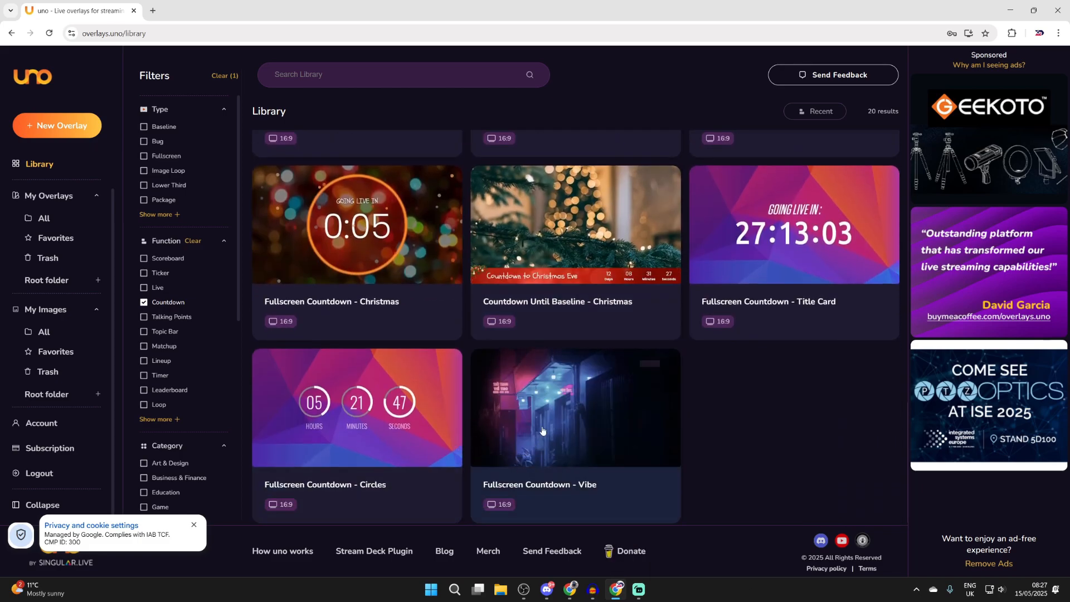
Add Fullscreen Countdown - Vibe to My Overlays and launch its control page
click(575, 407)
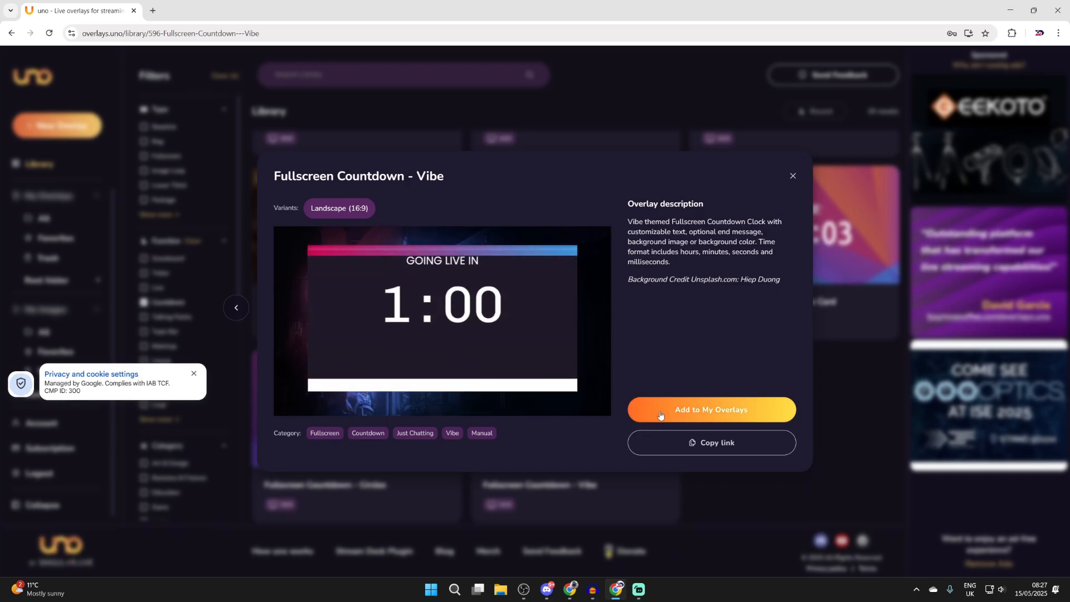
click(710, 409)
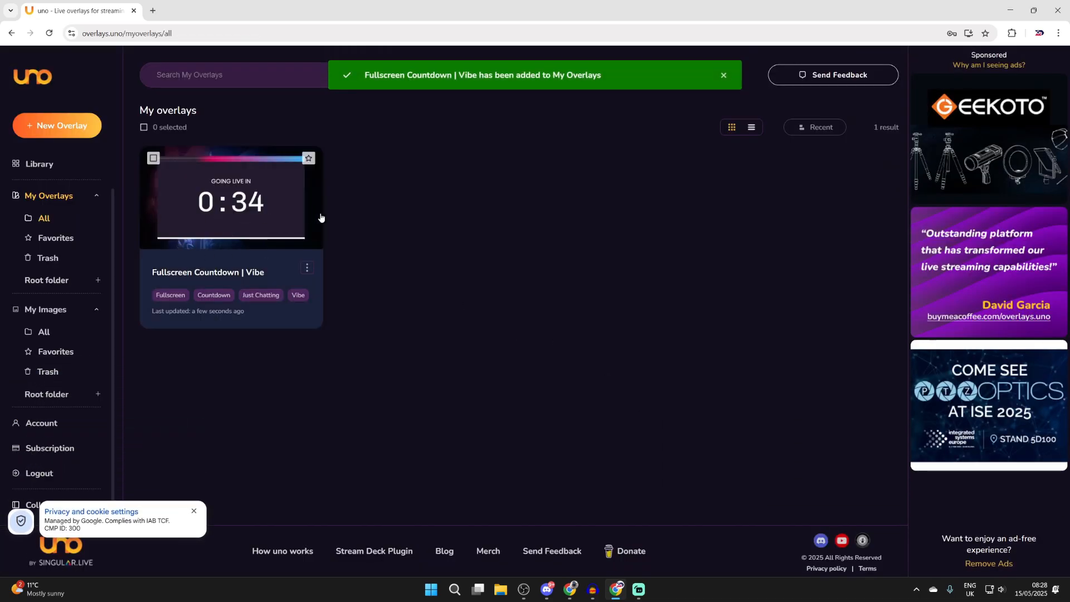
click(308, 270)
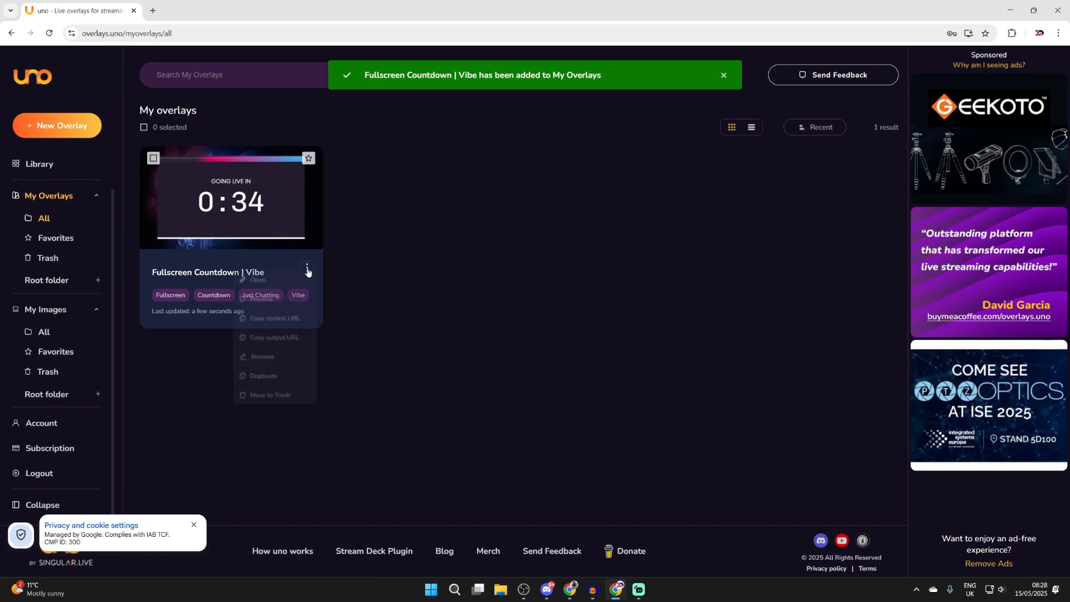
click(258, 281)
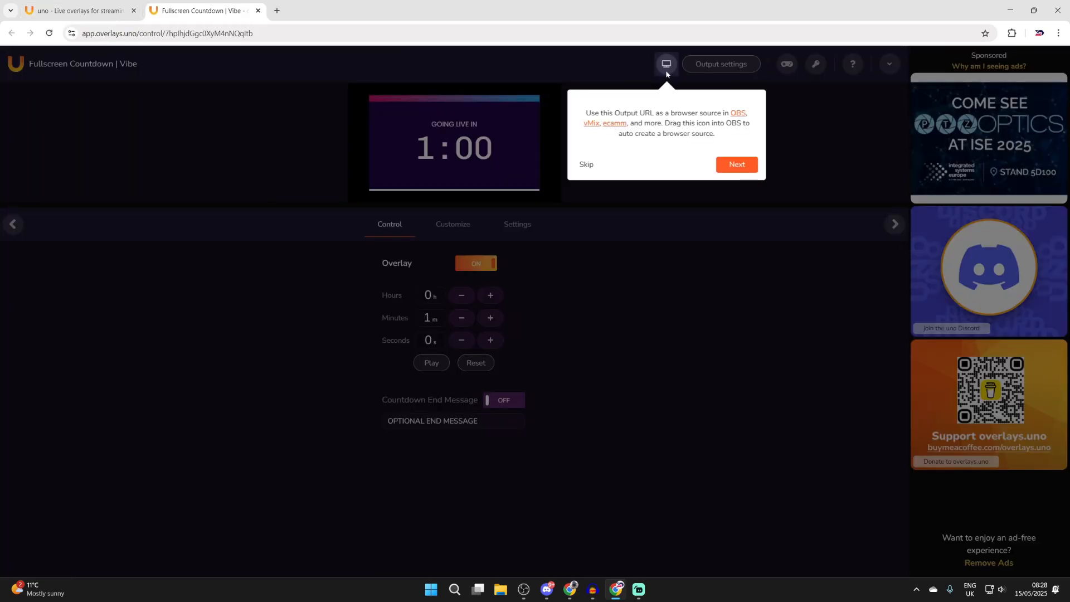
Step through the four tour popups and close the feature tour
click(737, 166)
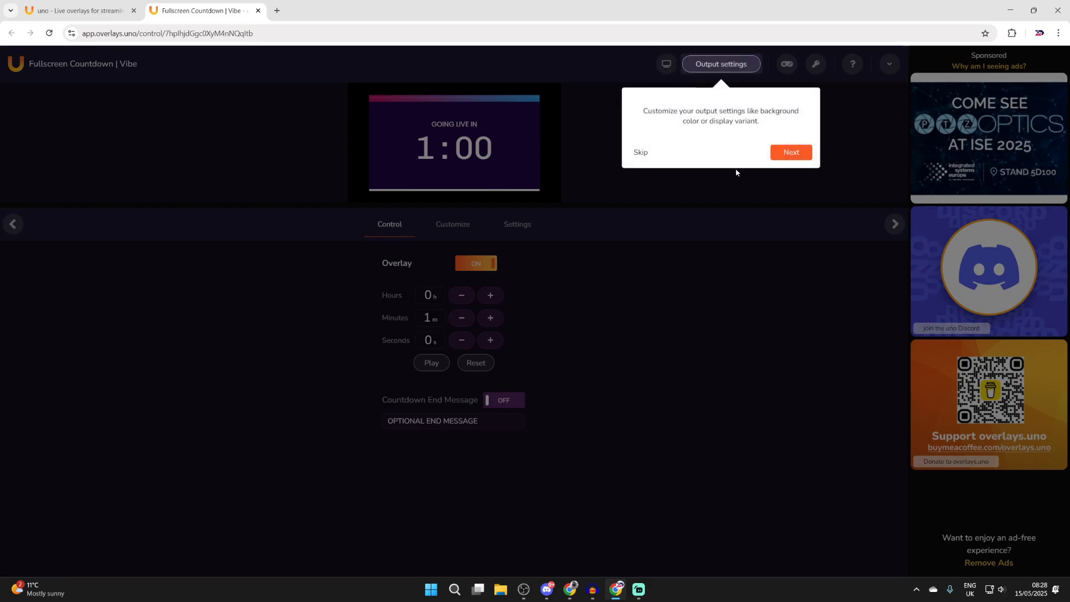
click(790, 153)
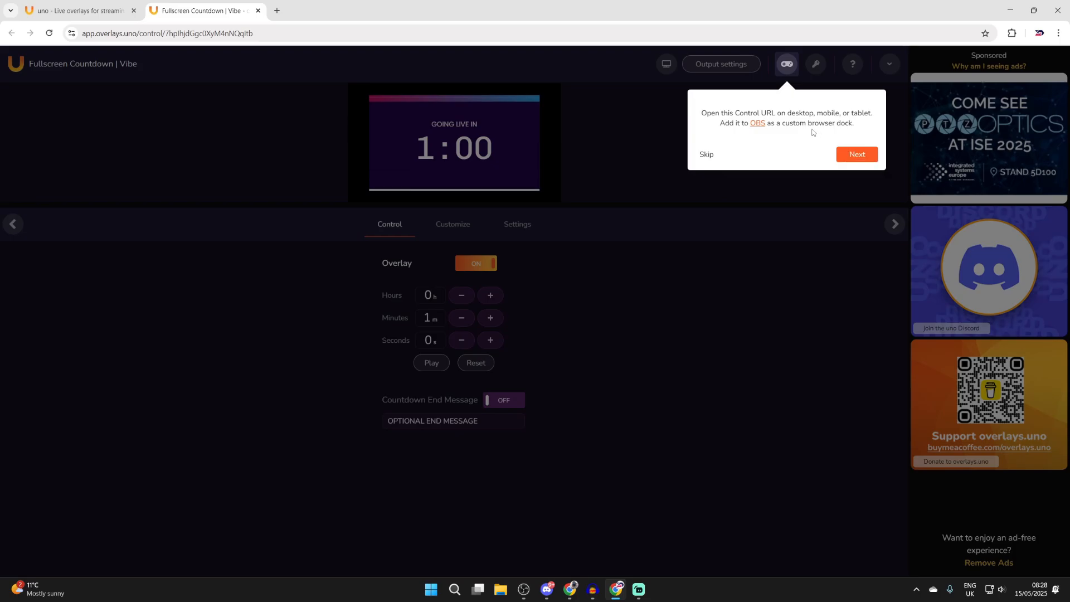
click(814, 63)
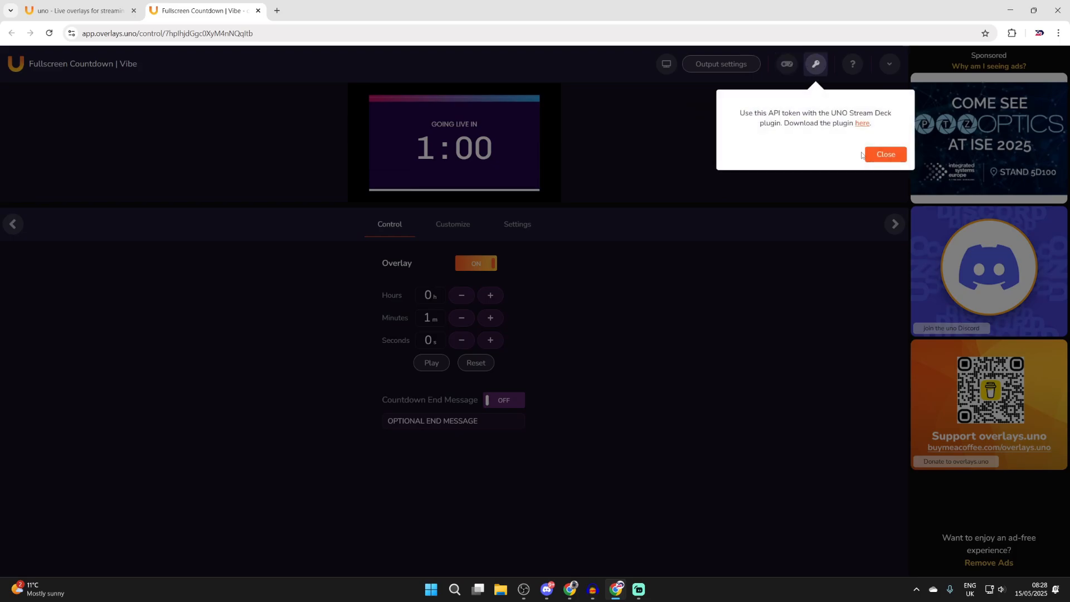
click(886, 155)
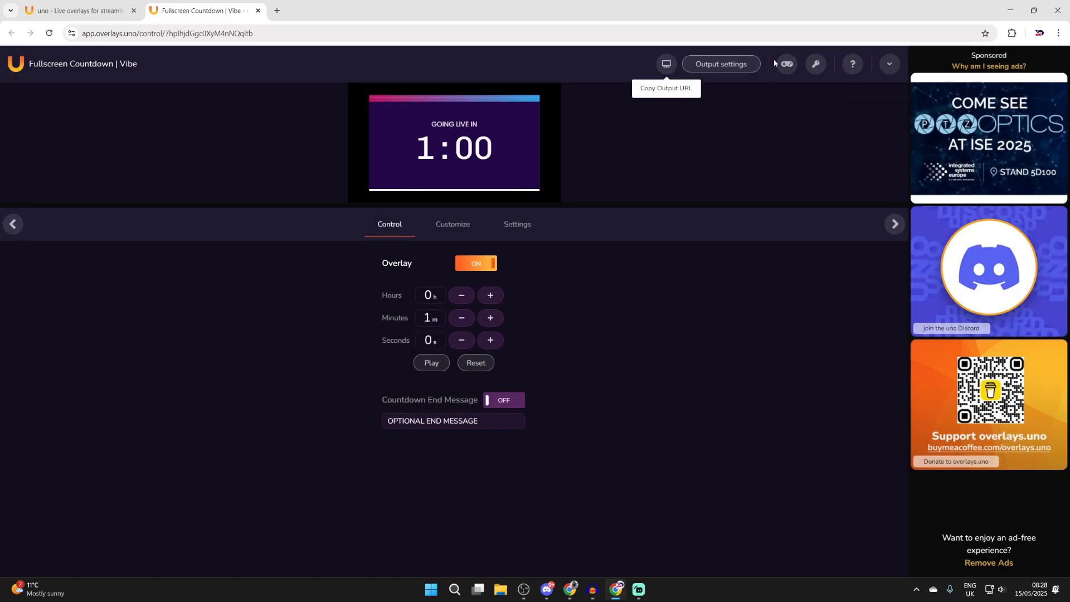
Raise the countdown to 3 minutes and review the Customize and Settings pages
click(491, 318)
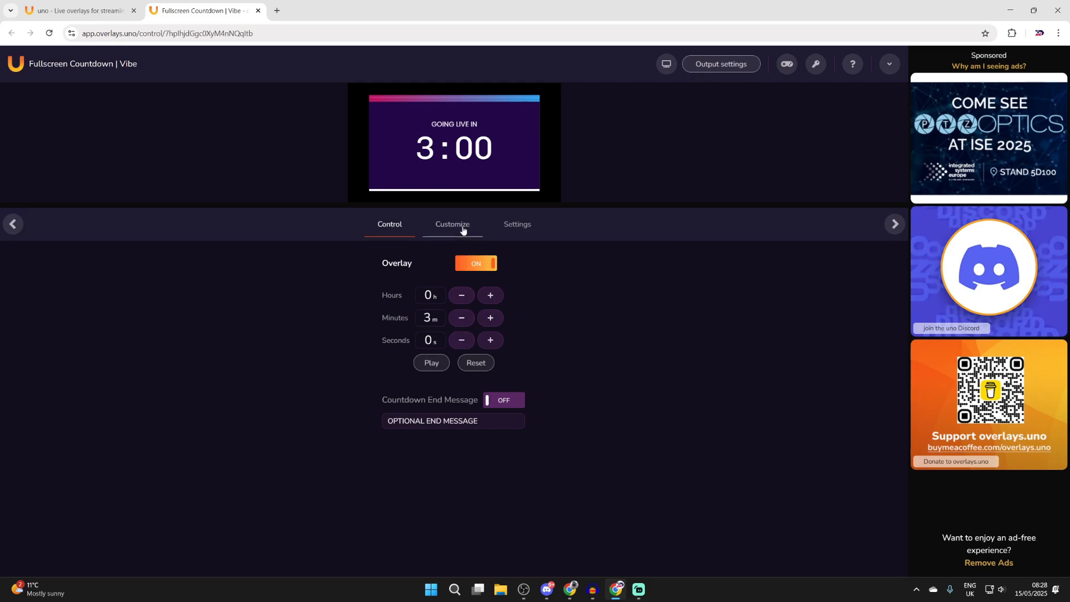
click(452, 224)
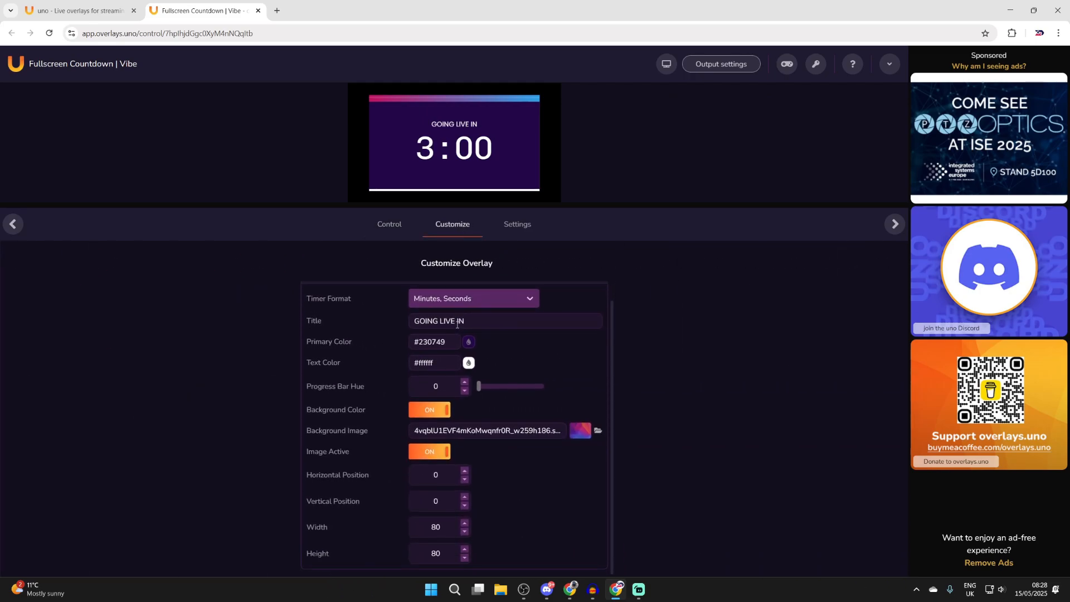
click(516, 224)
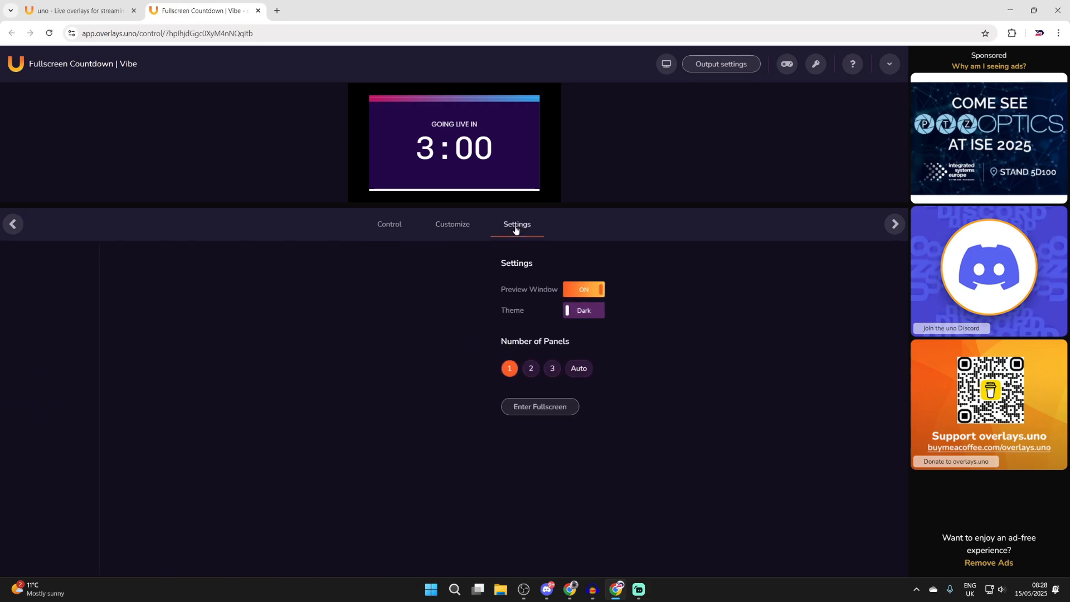
click(388, 224)
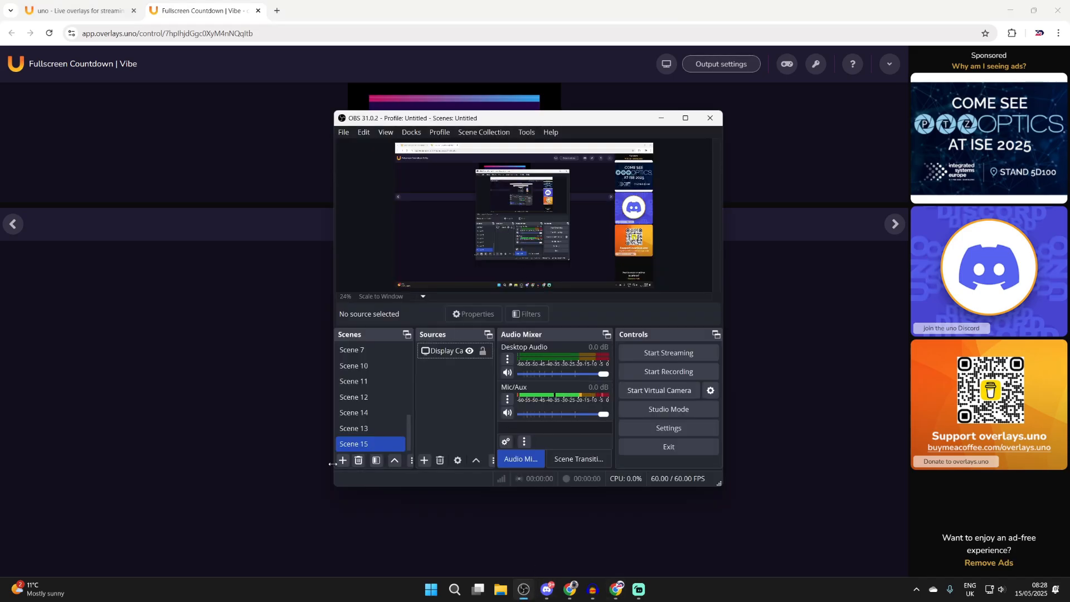
Create a Countdown scene with the overlay URL as browser source and reset to 3:00
click(342, 463)
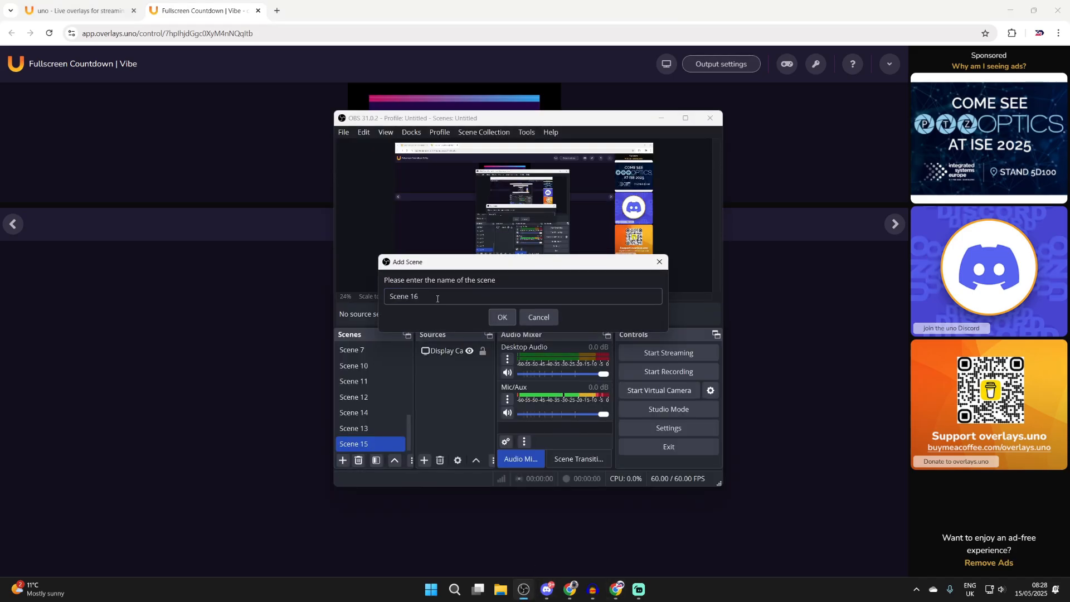
click(502, 316)
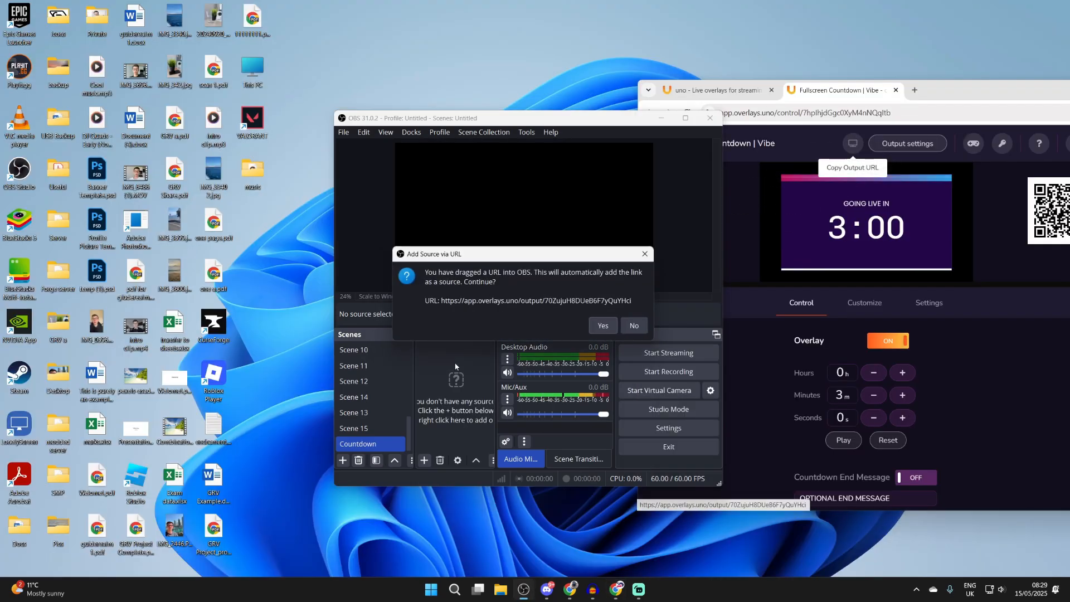
click(601, 326)
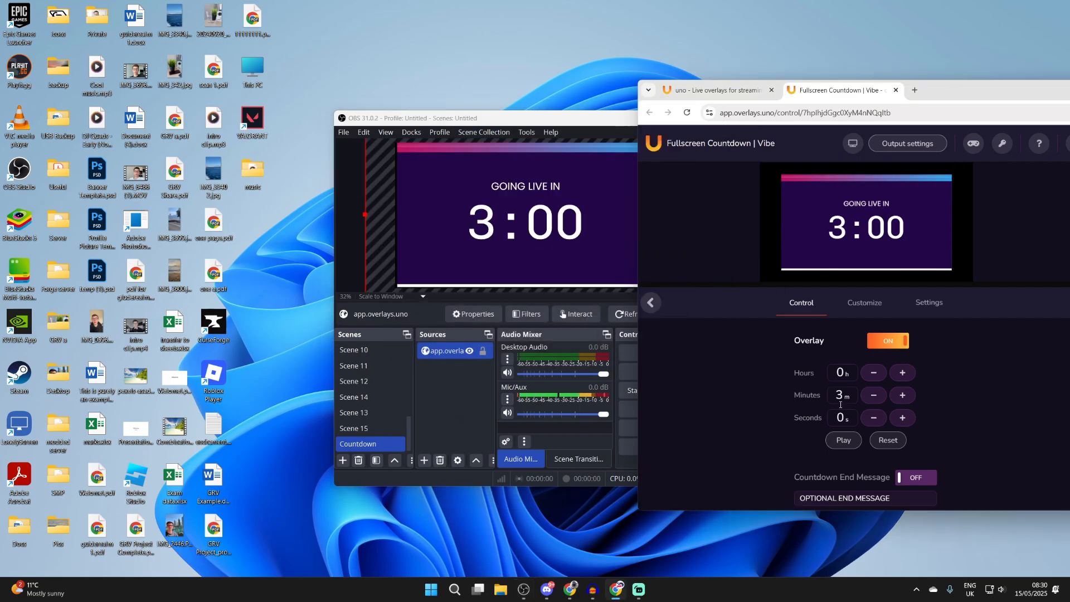
click(842, 439)
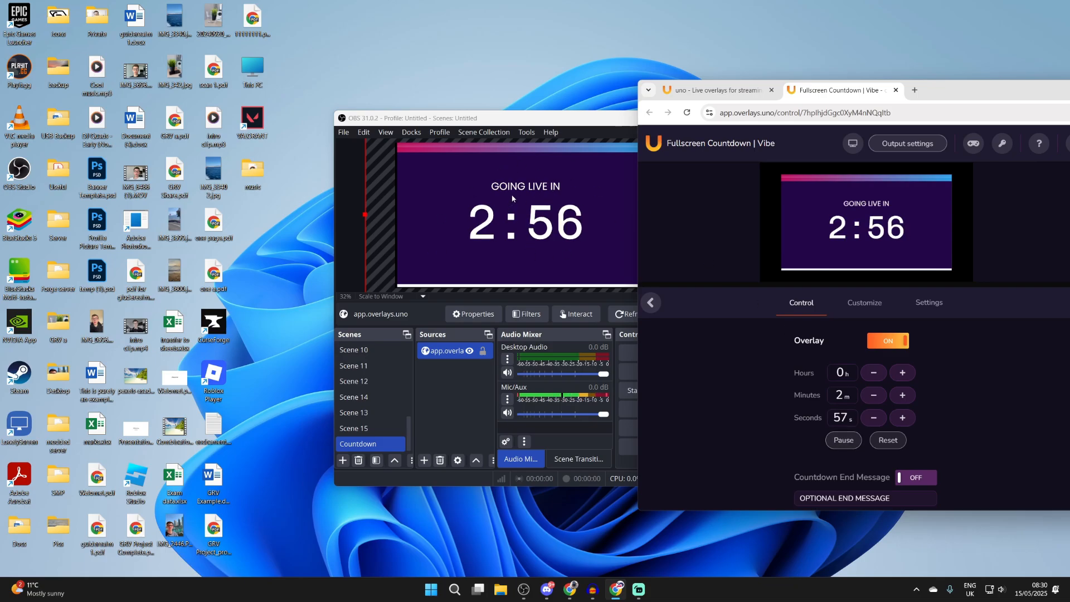
click(887, 439)
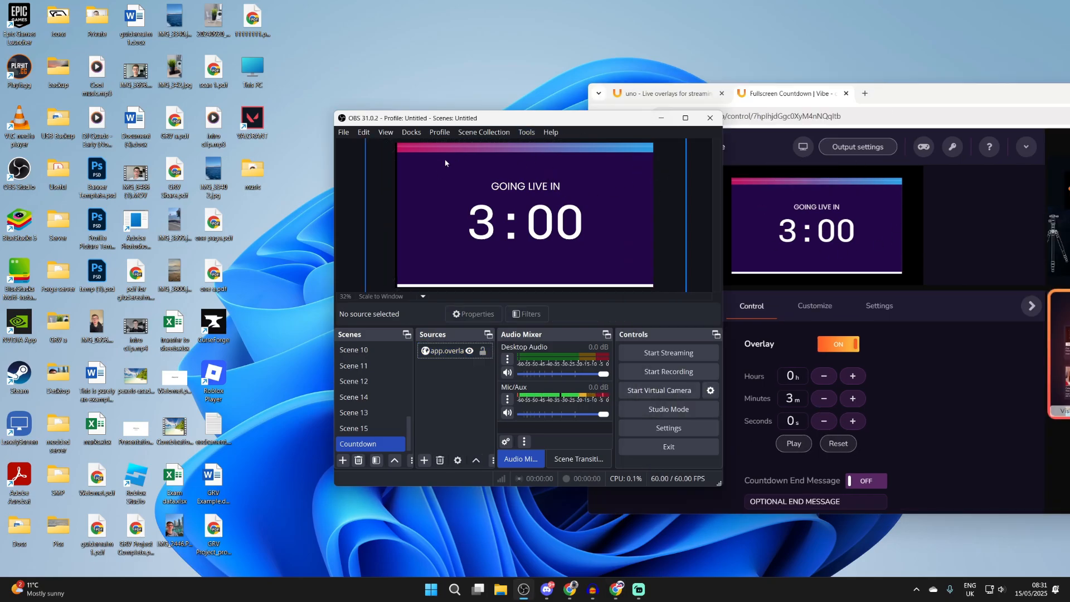
Add the copied Control URL as a custom browser dock named Countdown
click(411, 133)
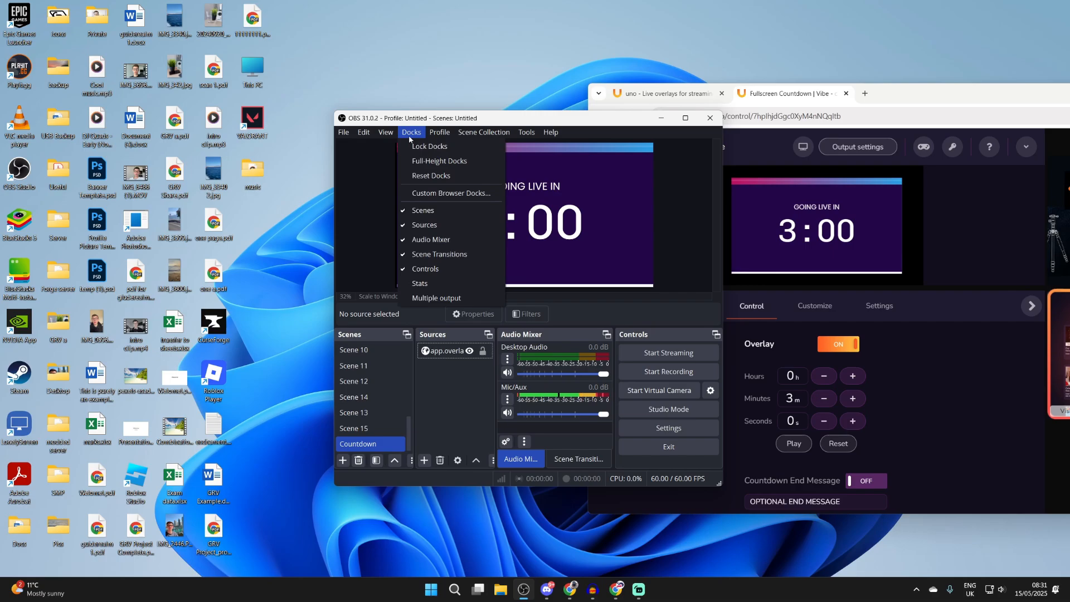
click(452, 193)
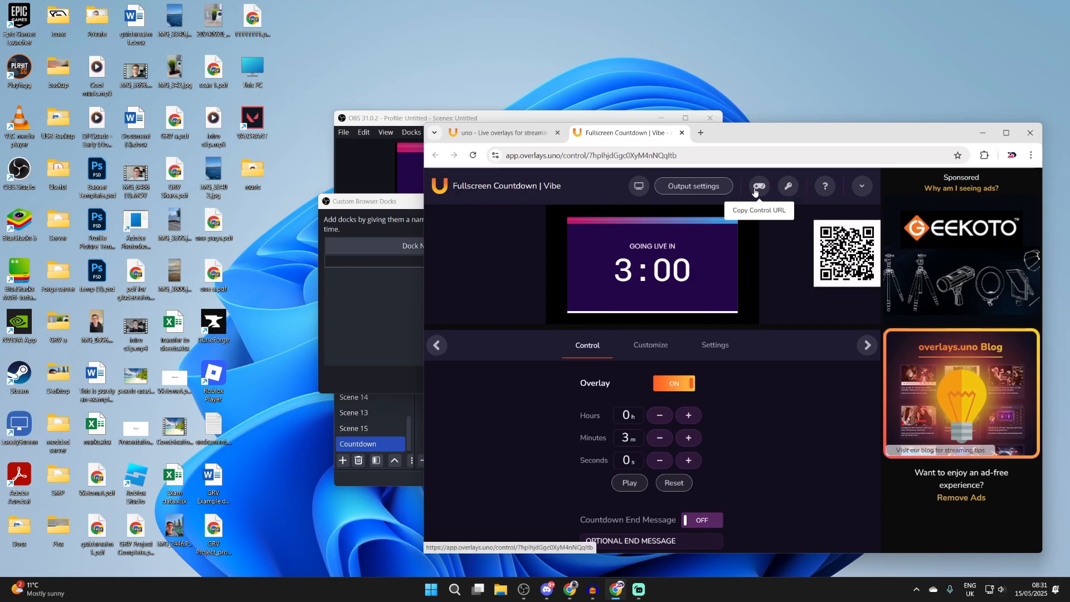
click(759, 186)
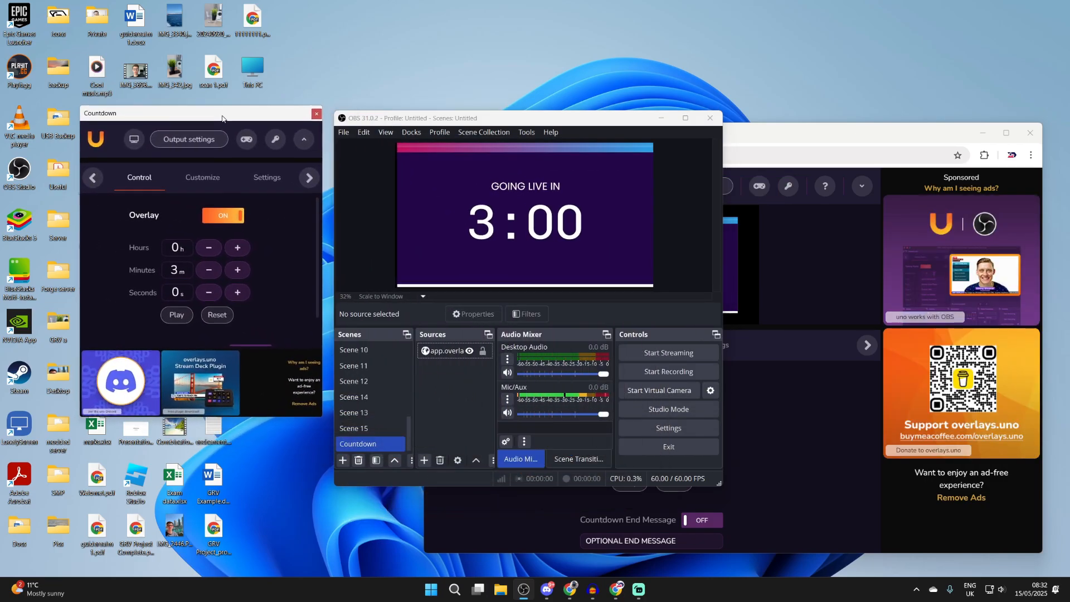
click(178, 314)
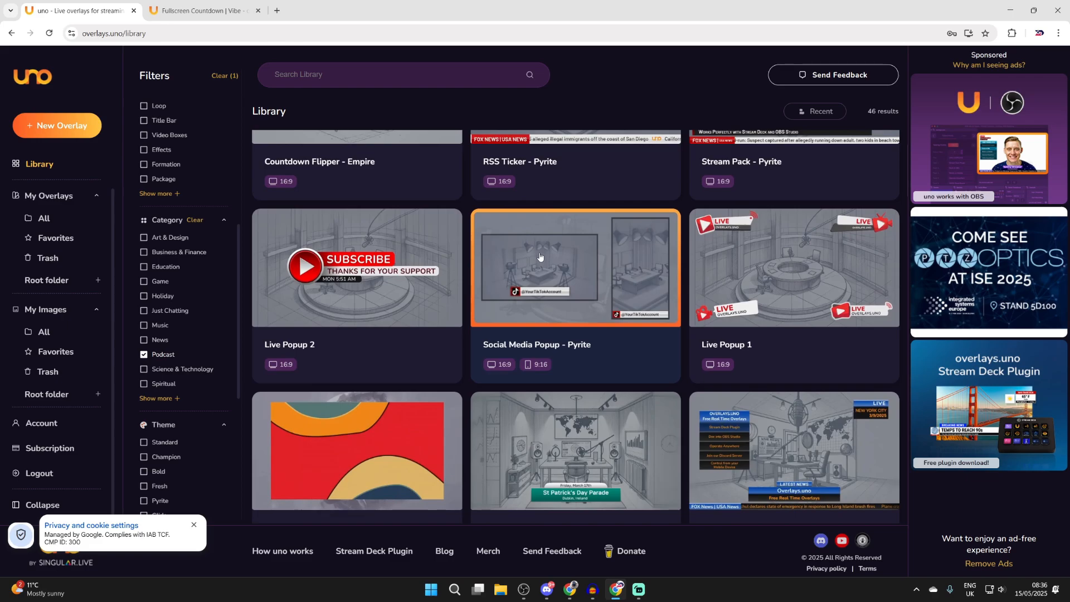
Add Social Media Popup - Pyrite to My Overlays and go to its controls
click(574, 266)
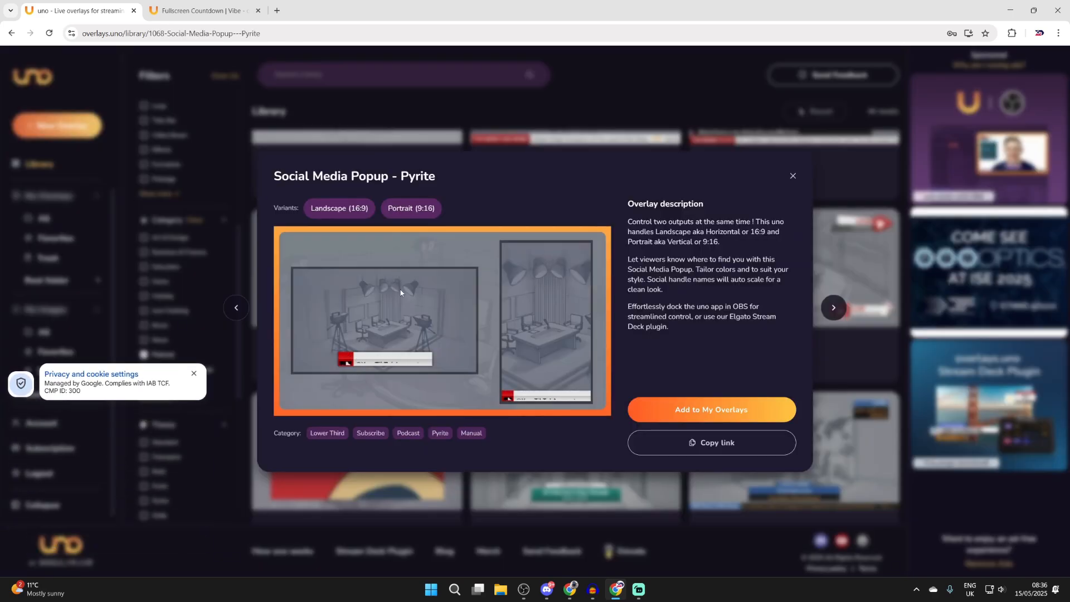
click(710, 409)
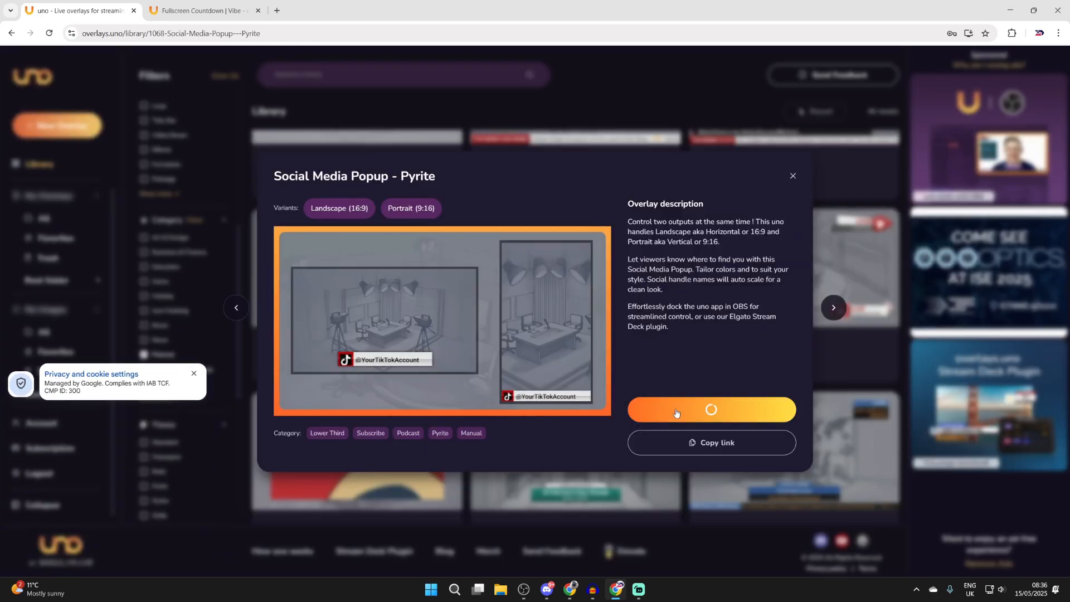
click(710, 409)
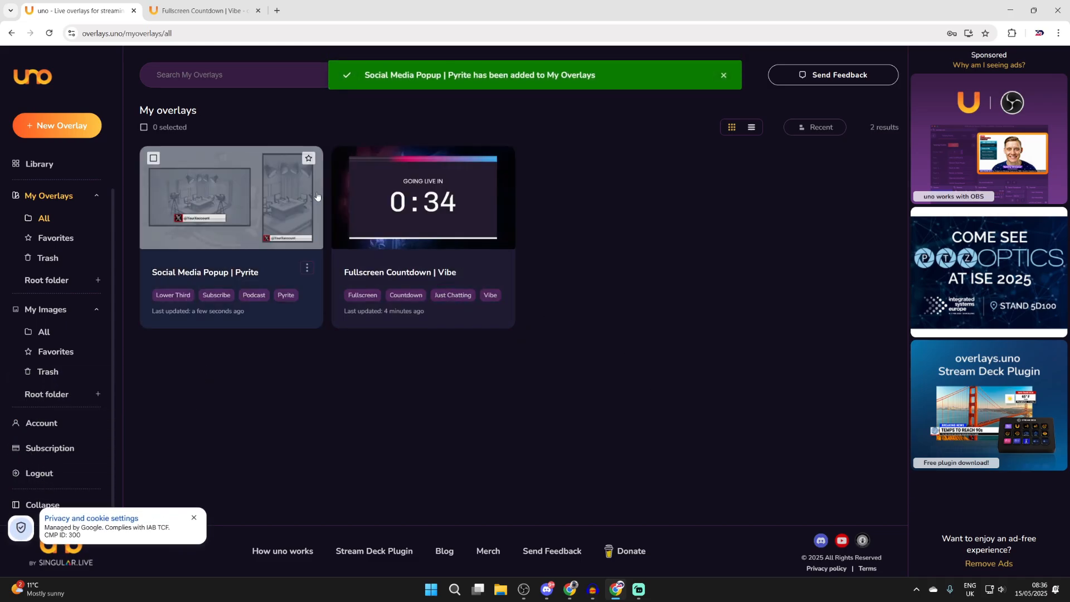
click(306, 267)
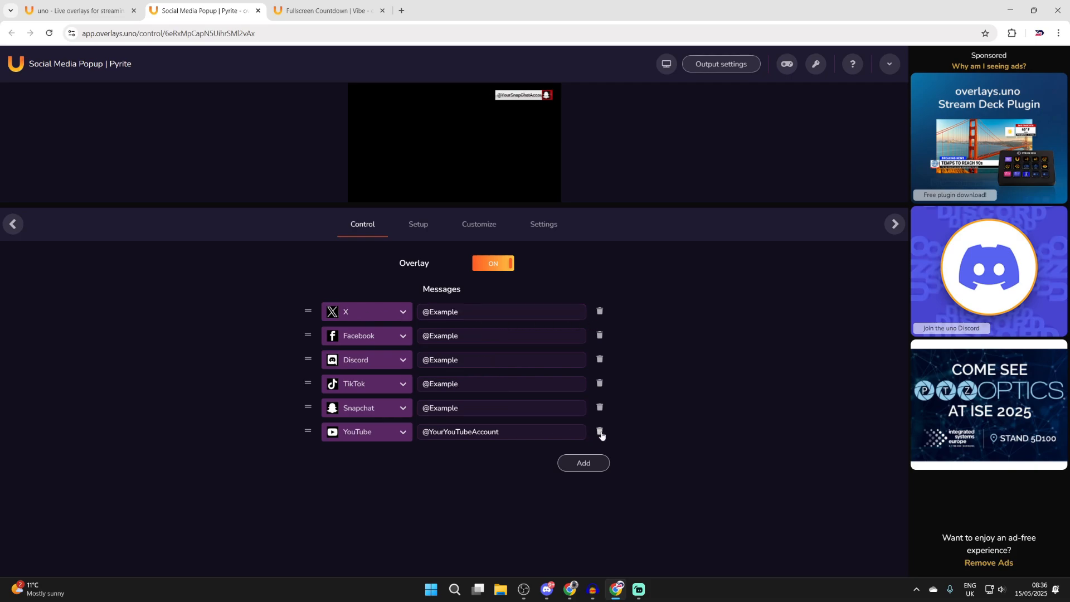
Review the popup's Setup, Customize and Settings pages, then return to the messages
click(418, 224)
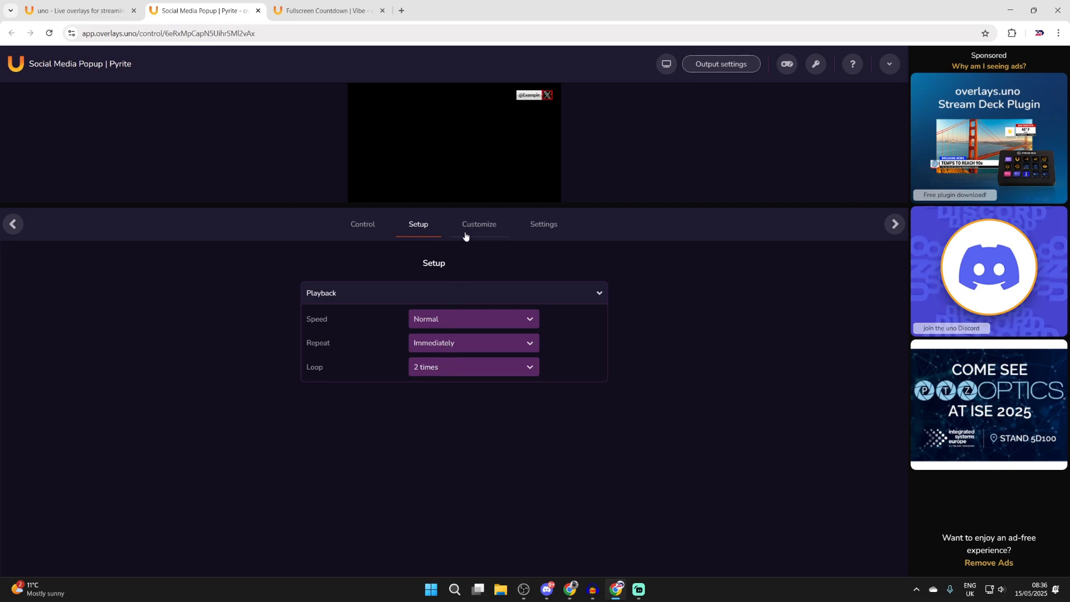
click(478, 224)
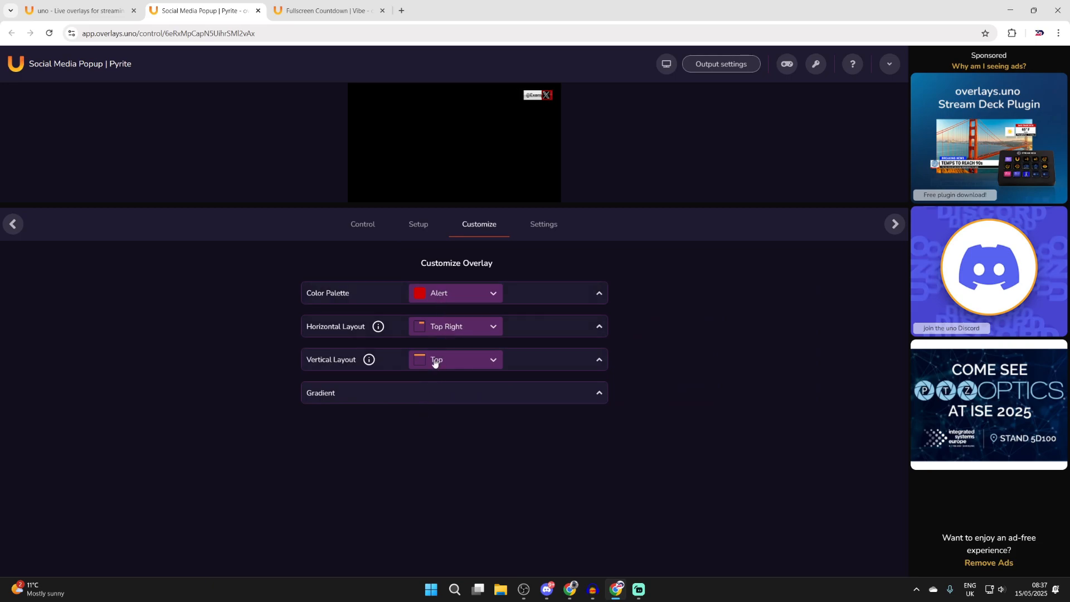
click(543, 224)
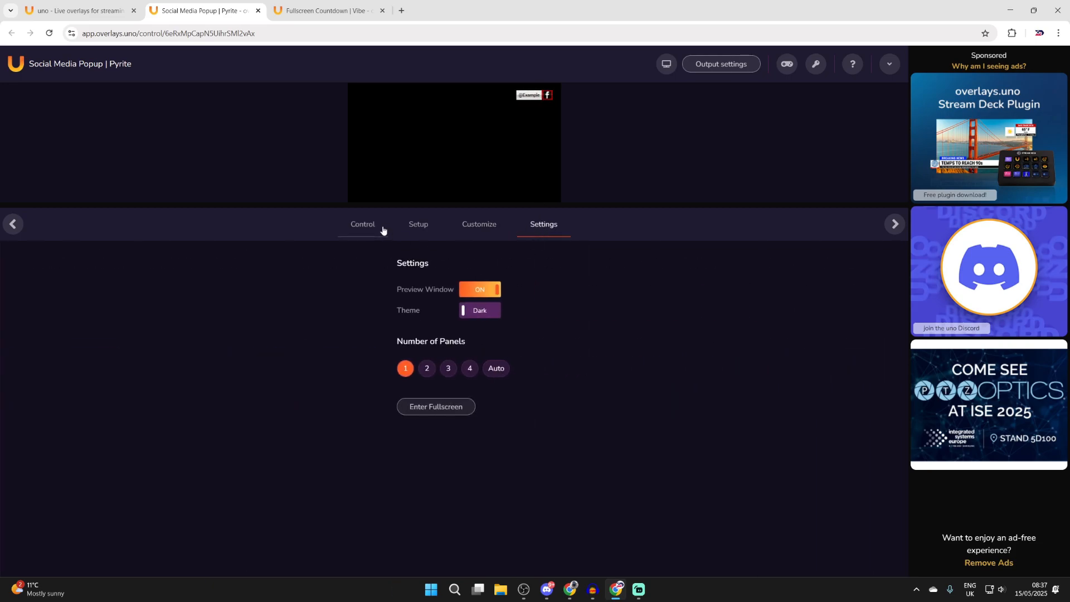
click(363, 224)
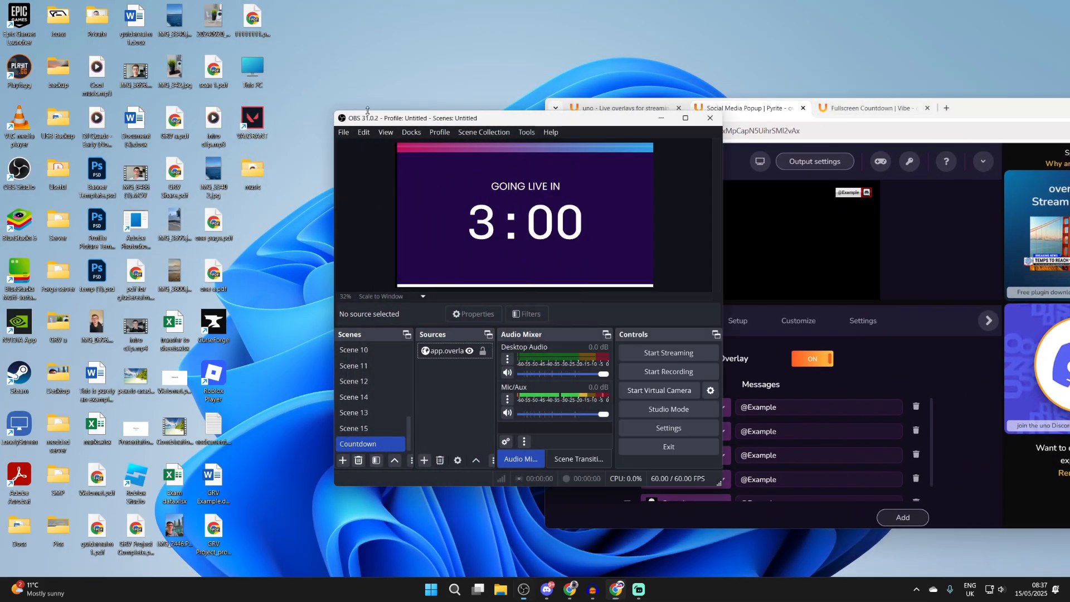
Add the Social Media Popup output URL as a browser source in the Main scene
click(343, 461)
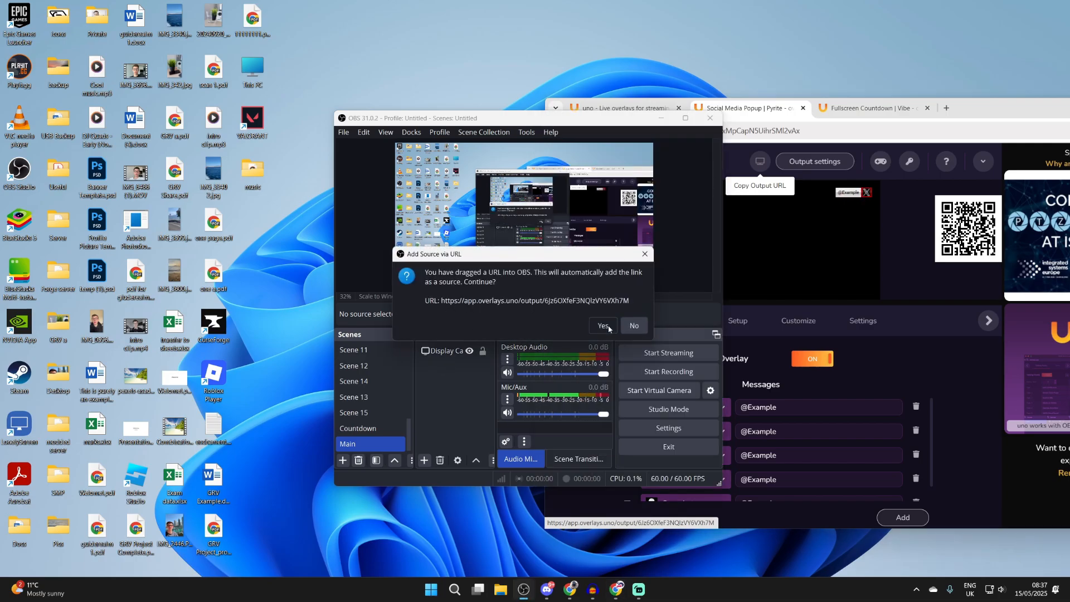
click(601, 325)
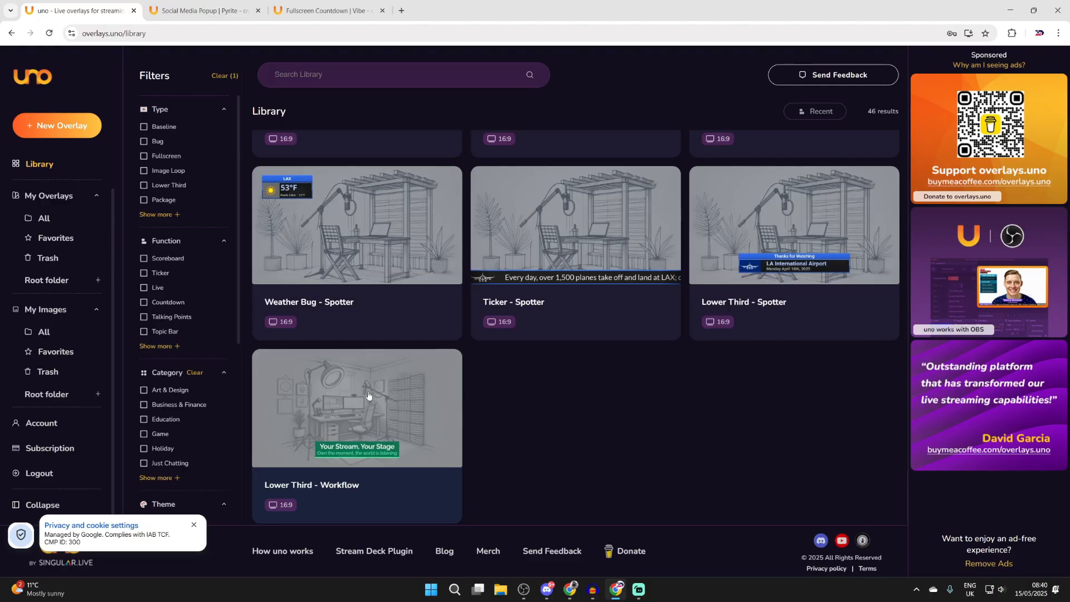
Add Lower Third - Workflow from the Library to My Overlays and open its control page
click(356, 408)
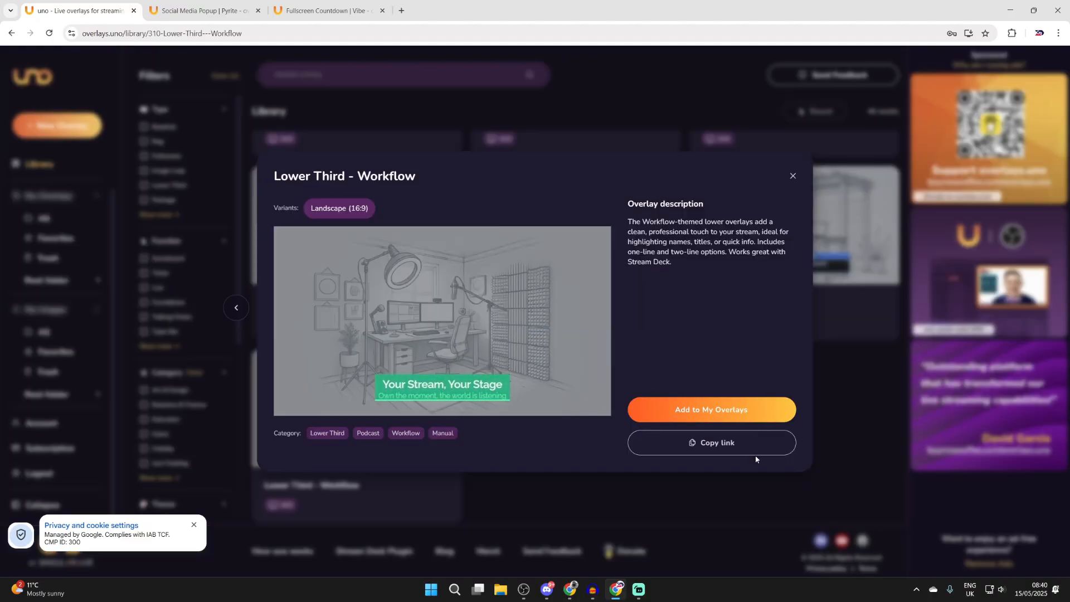
click(710, 409)
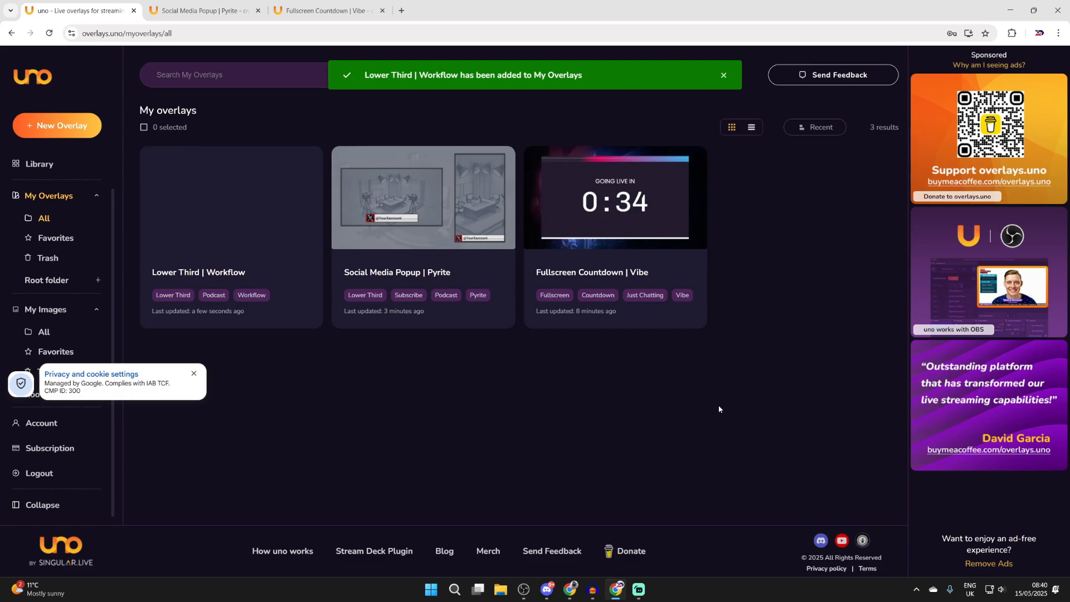
click(307, 269)
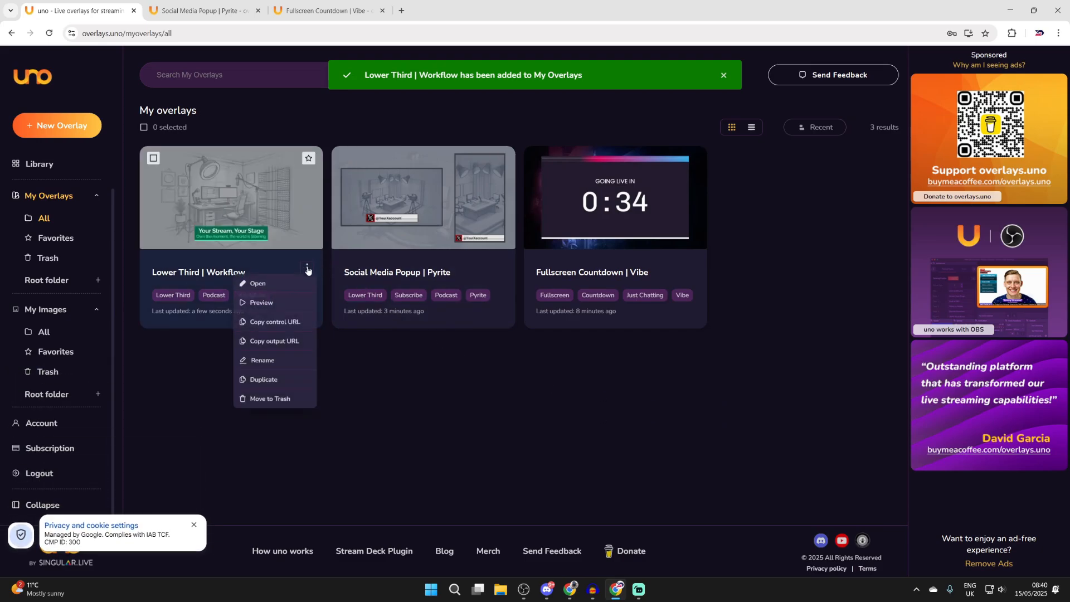
click(257, 283)
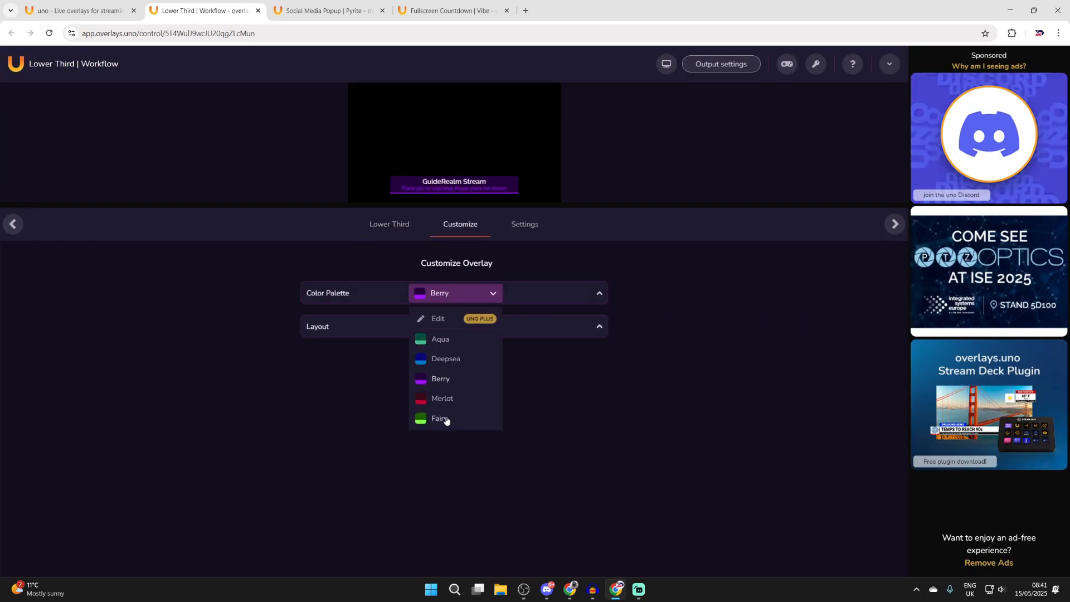
Choose the Aqua colour palette for the lower third and return to its title controls
click(439, 339)
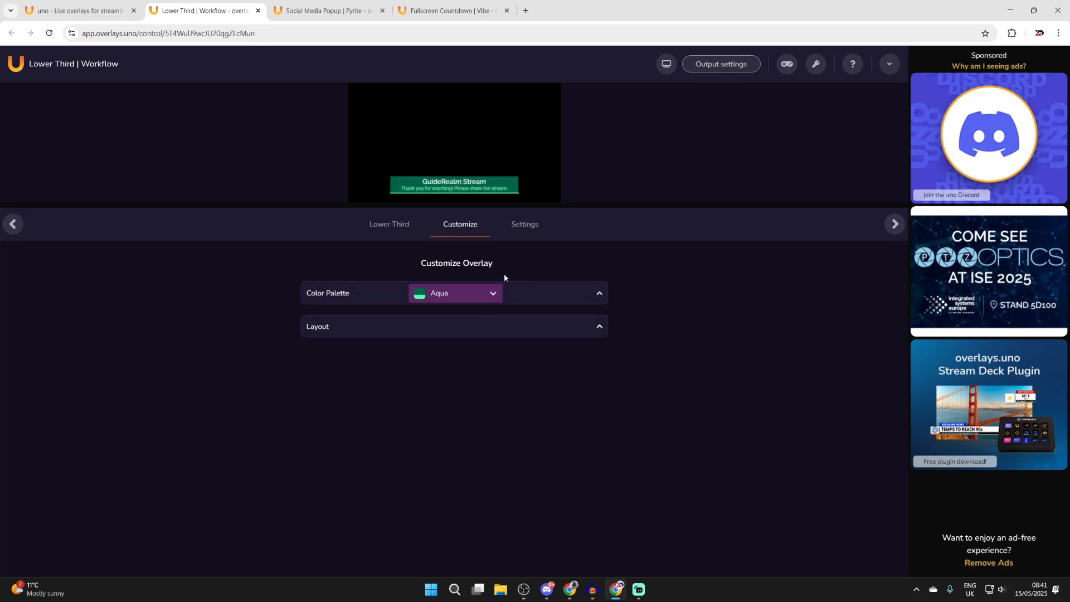
click(524, 224)
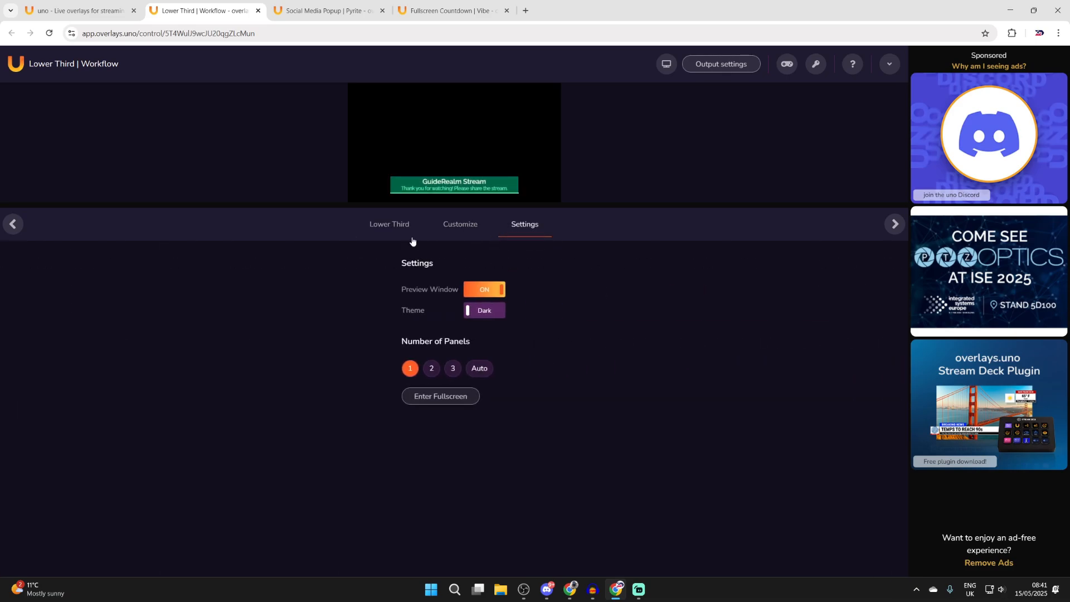
click(389, 224)
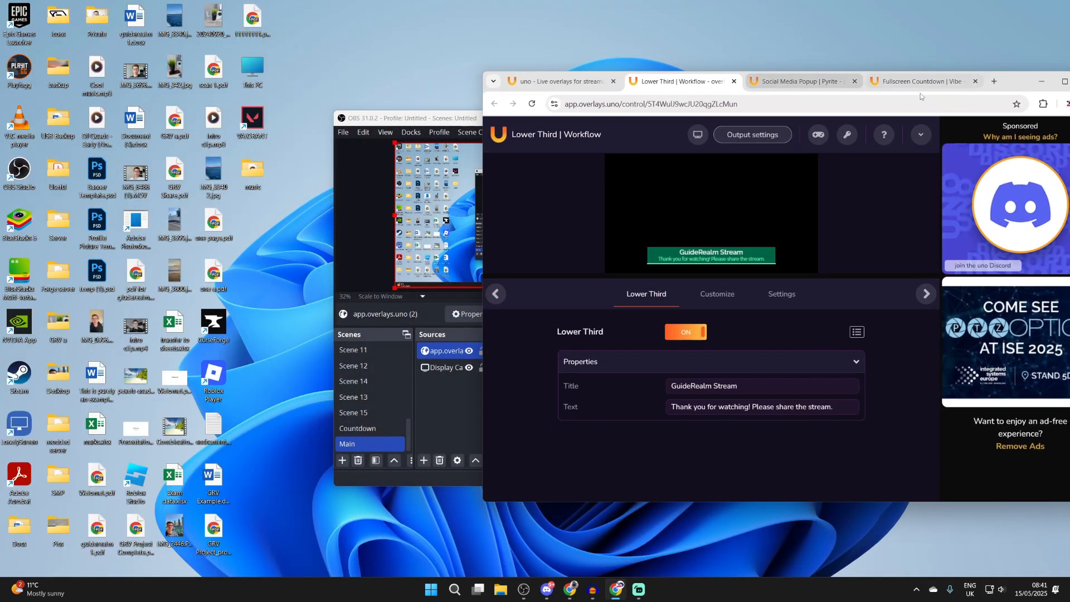
mouse_move(698, 134)
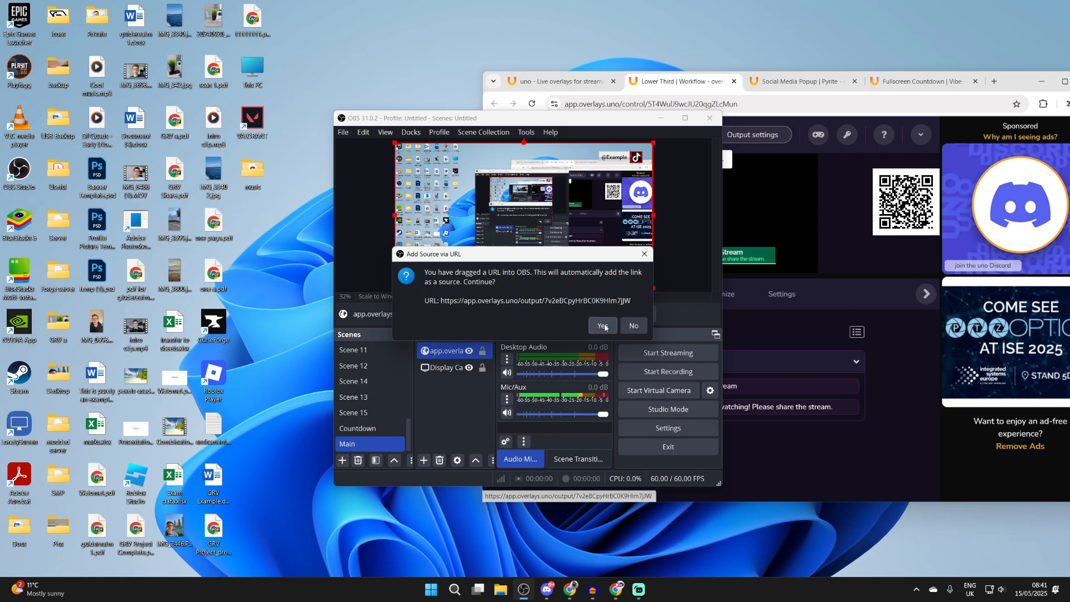
Add the lower third URL as a Main scene source, toggle it ON, and start the Vibe countdown
click(602, 326)
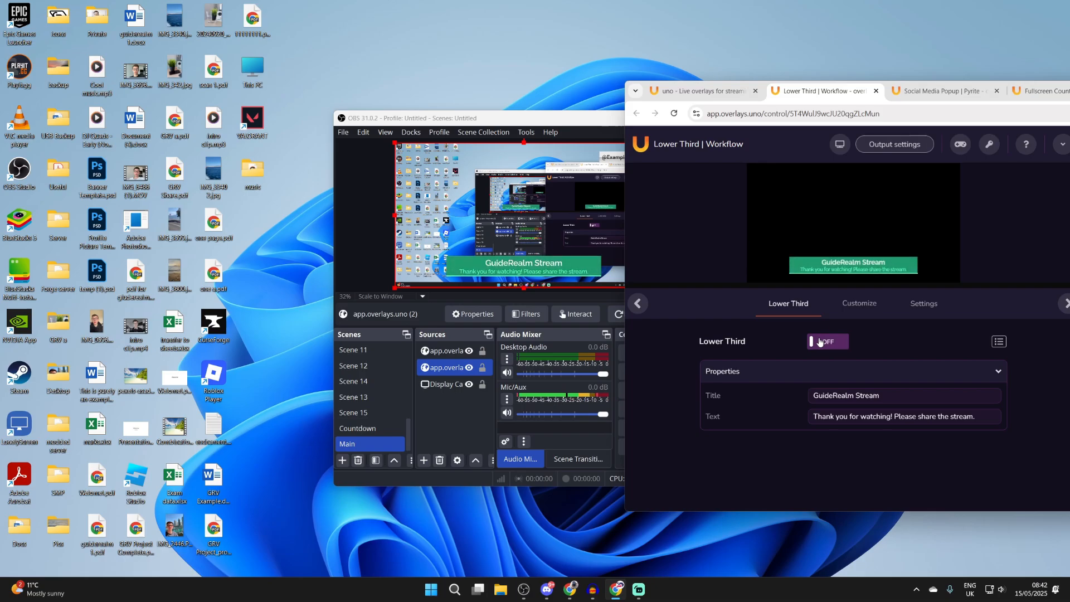
click(826, 341)
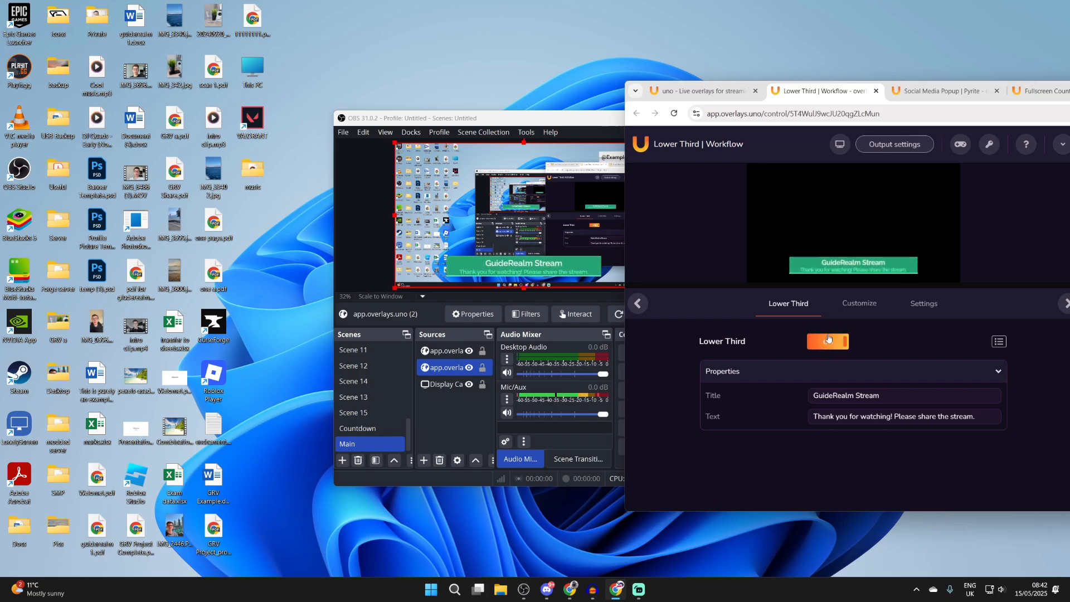
click(826, 341)
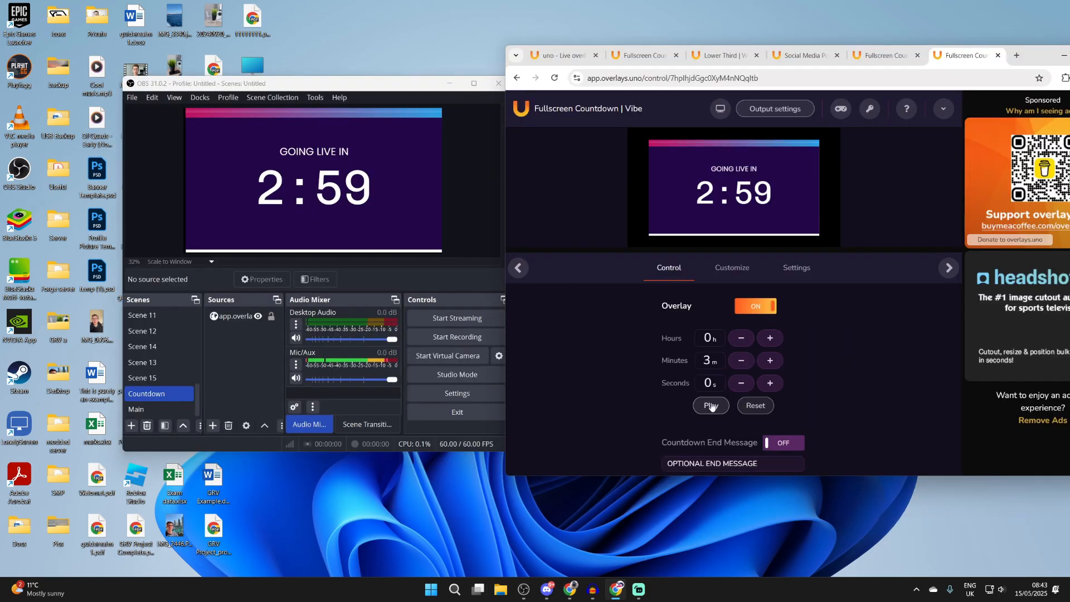
click(711, 404)
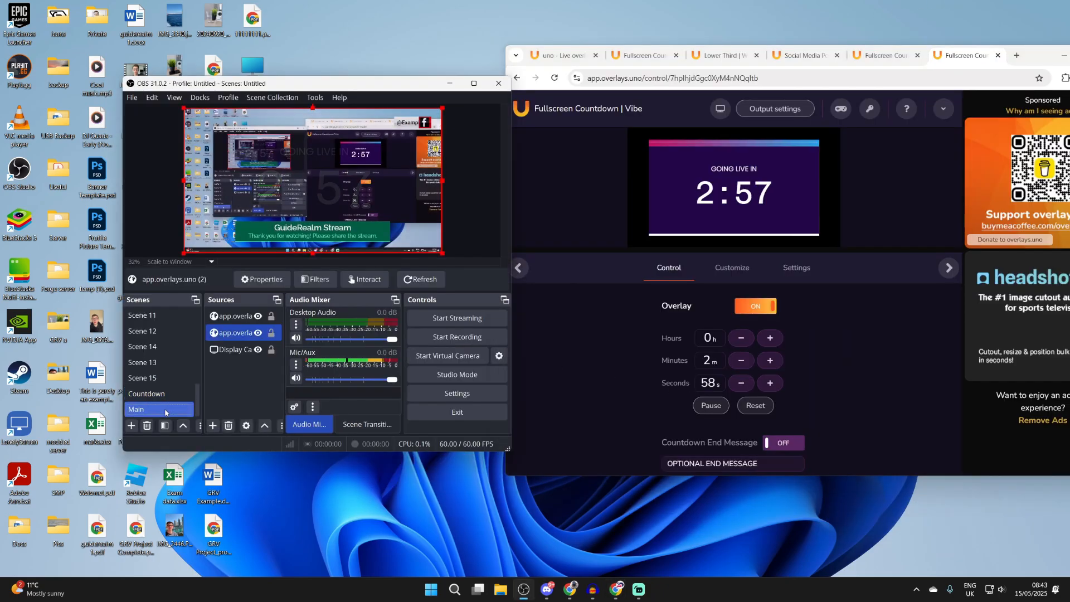